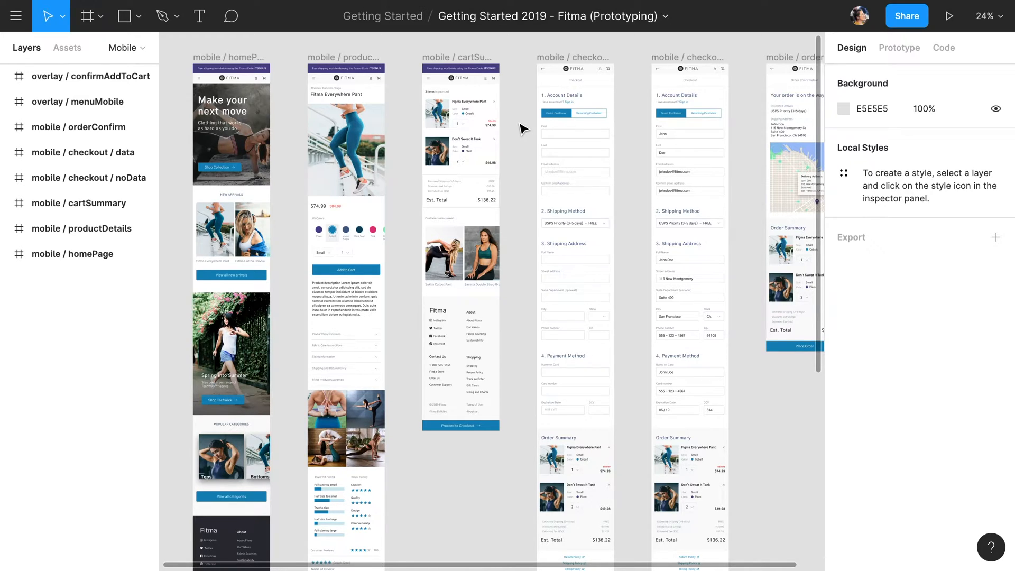
{"action": "mouse_move", "coordinate": [950, 16]}
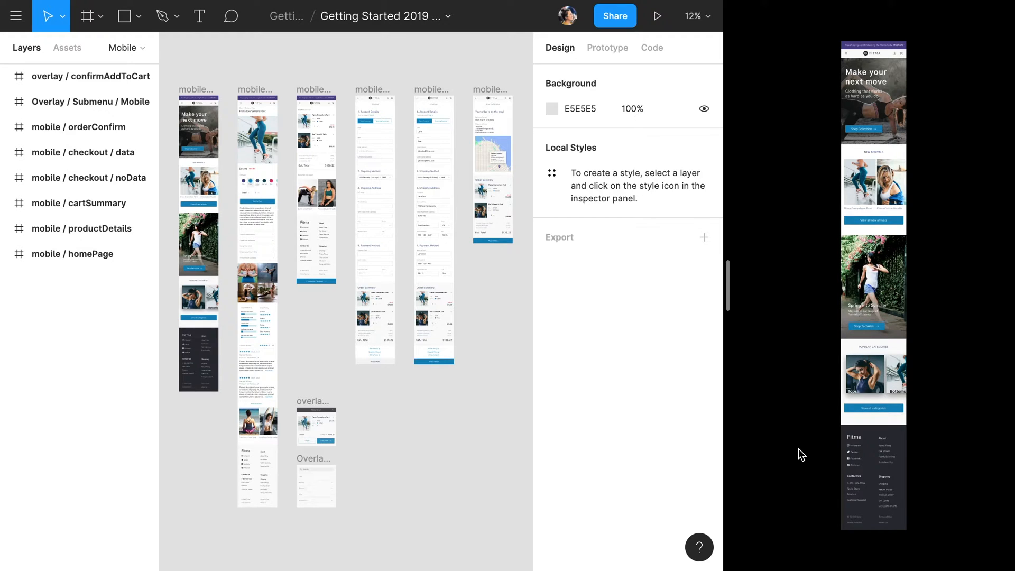
Page forward through the cart summary and checkout screens, then back to the home page
{"action": "left_click", "coordinate": [656, 16]}
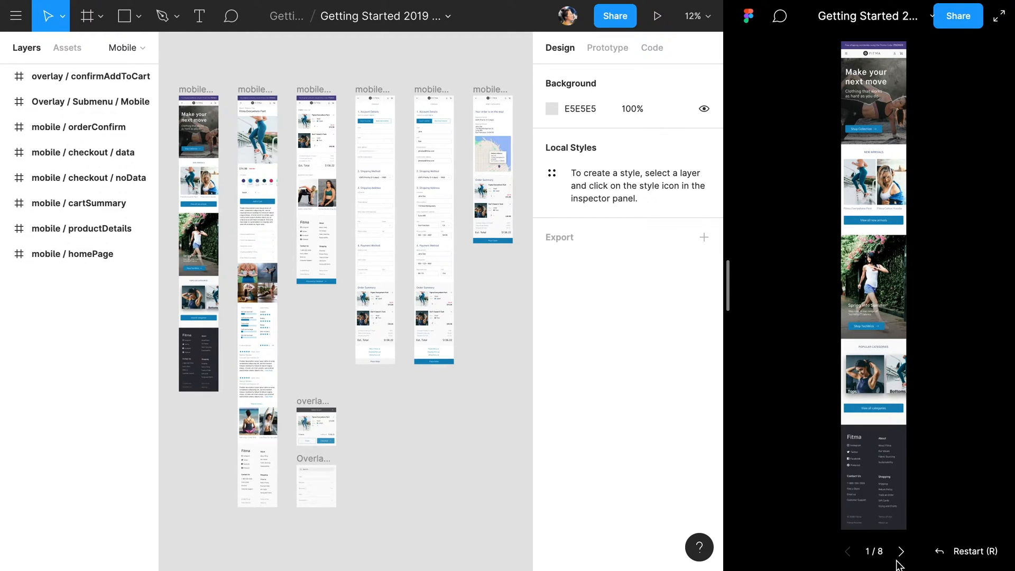
{"action": "left_click", "coordinate": [901, 551]}
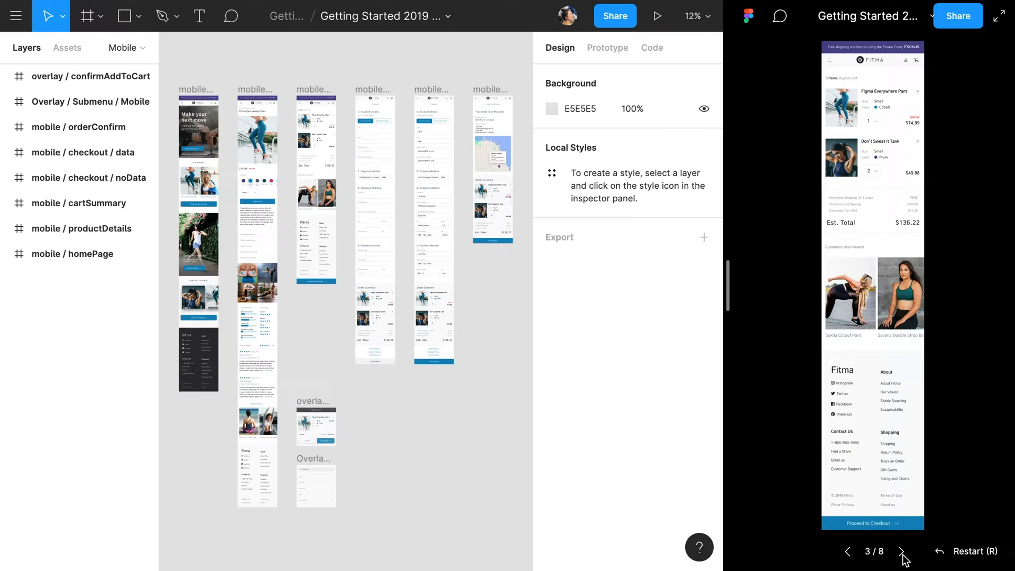
{"action": "left_click", "coordinate": [900, 551]}
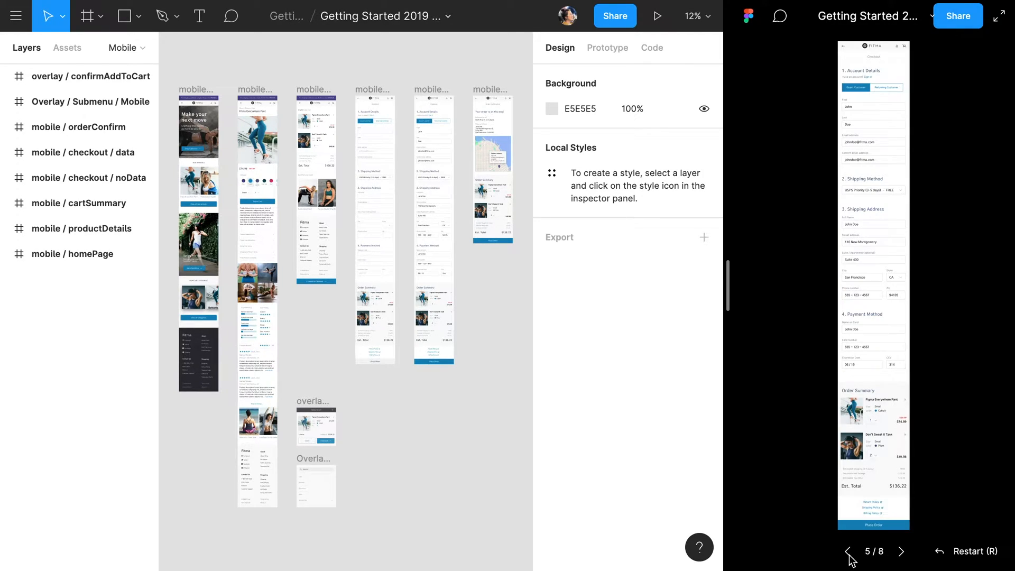
{"action": "left_click", "coordinate": [846, 550]}
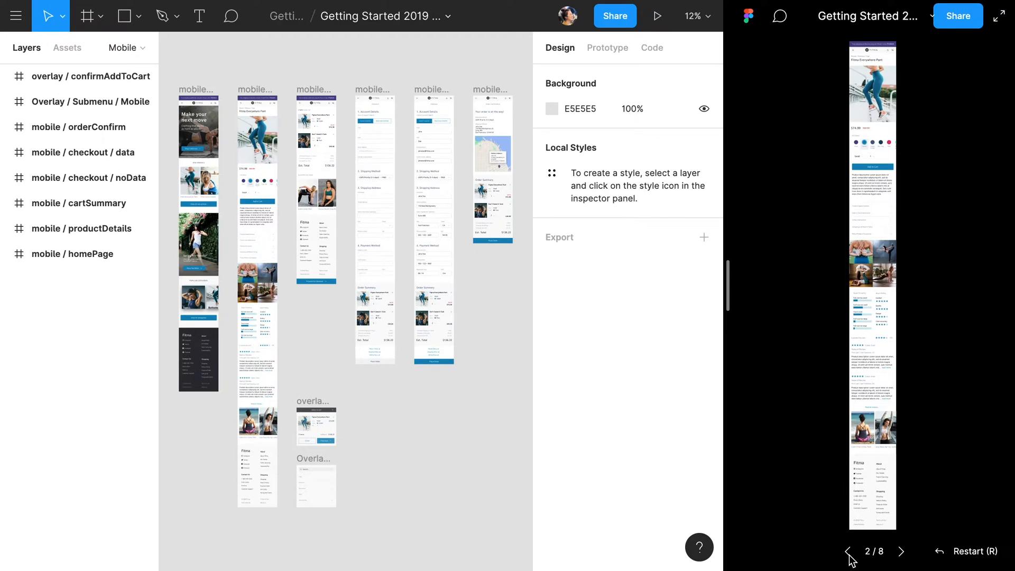
{"action": "left_click", "coordinate": [847, 550]}
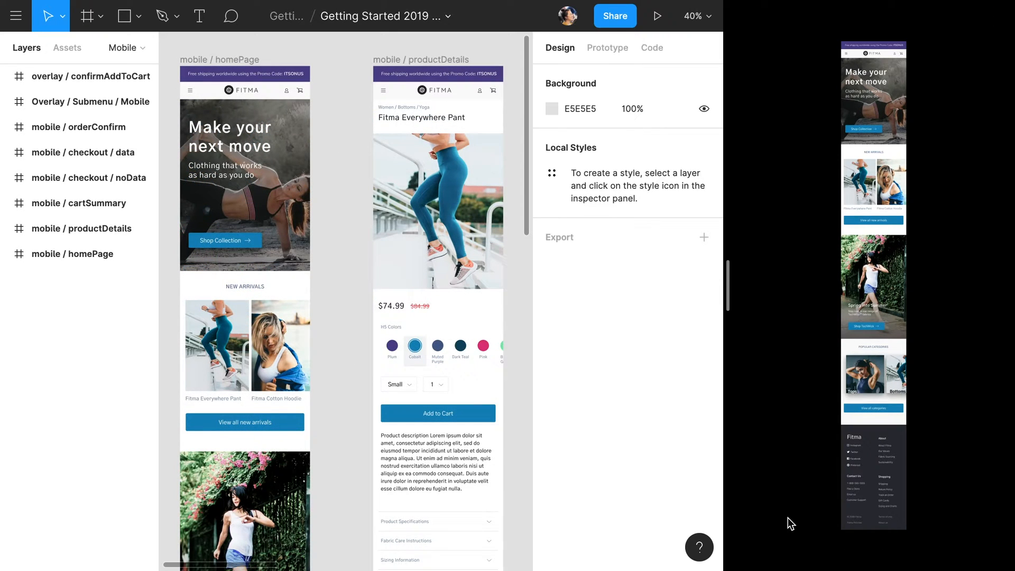
Choose a Google Pixel 2 (Just Black) device frame in the prototype settings
{"action": "left_click", "coordinate": [607, 47]}
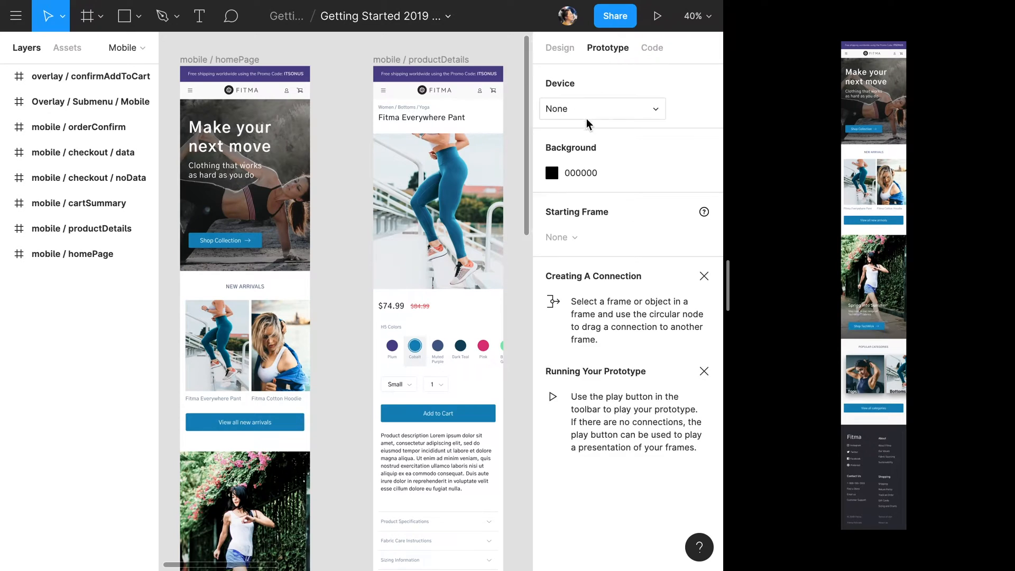
{"action": "left_click", "coordinate": [600, 107]}
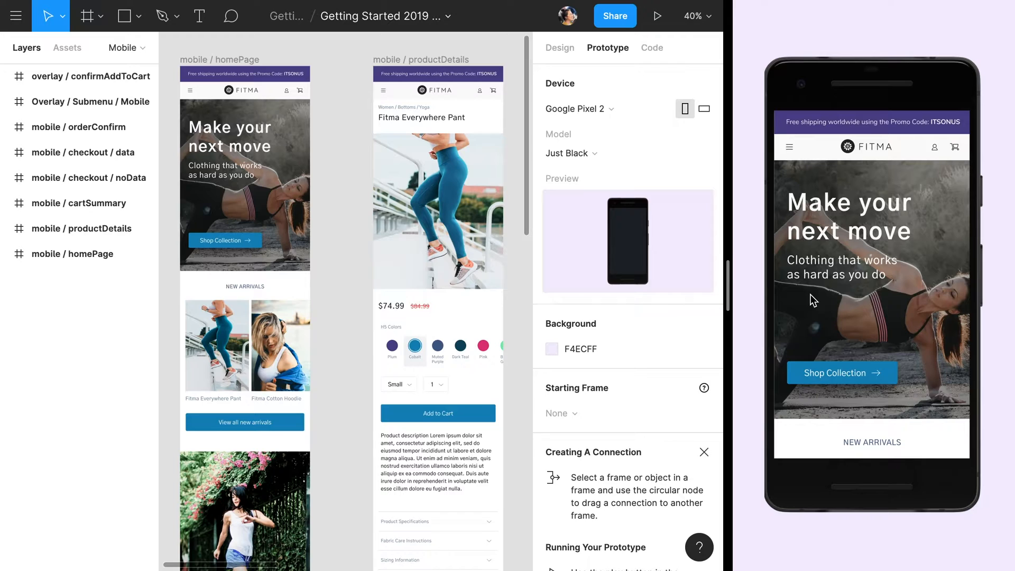
{"action": "mouse_move", "coordinate": [530, 176]}
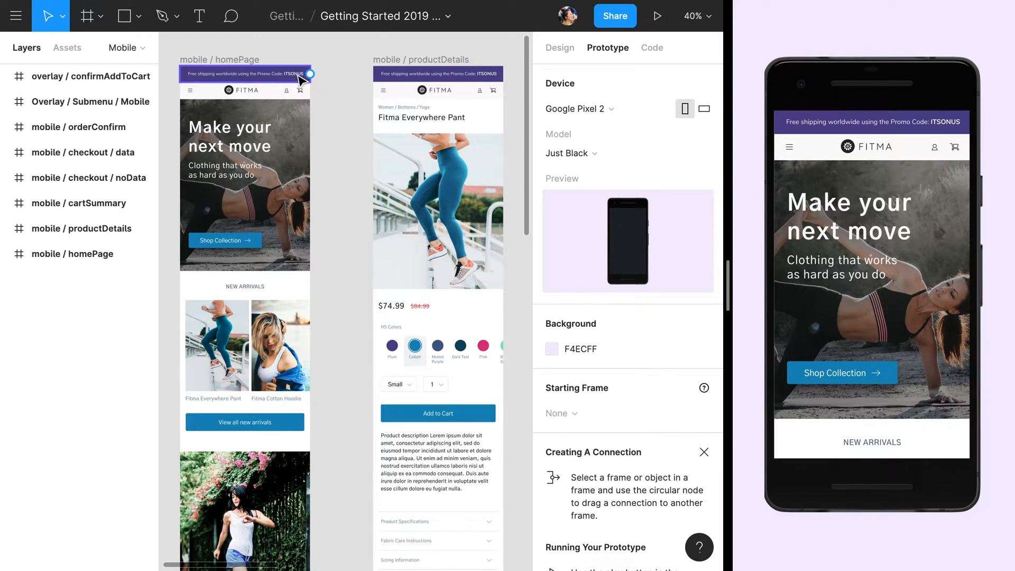
Set the selected header menu and banner to 'Fix position when scrolling'
{"action": "left_click", "coordinate": [244, 89]}
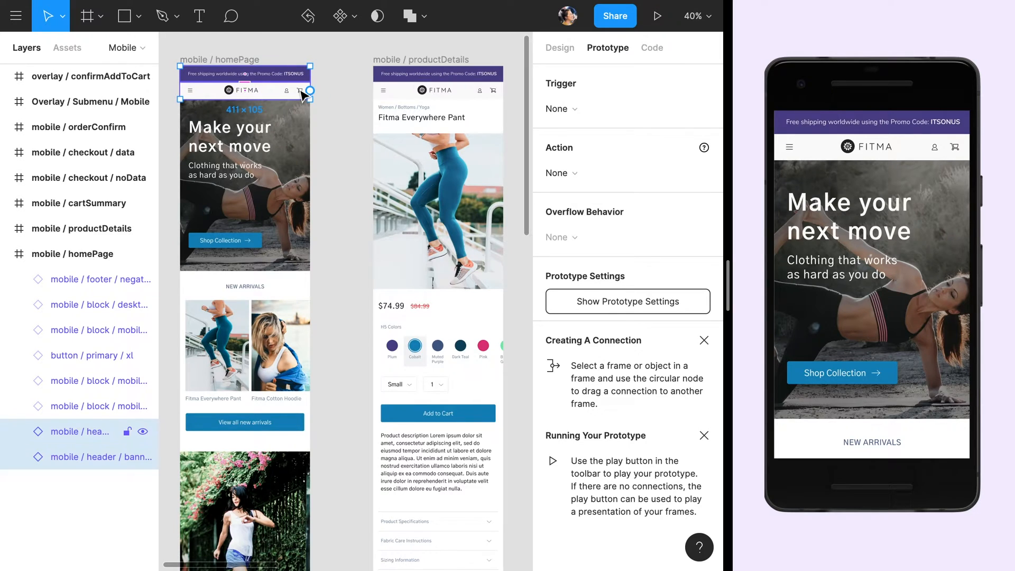
{"action": "left_click", "coordinate": [559, 48]}
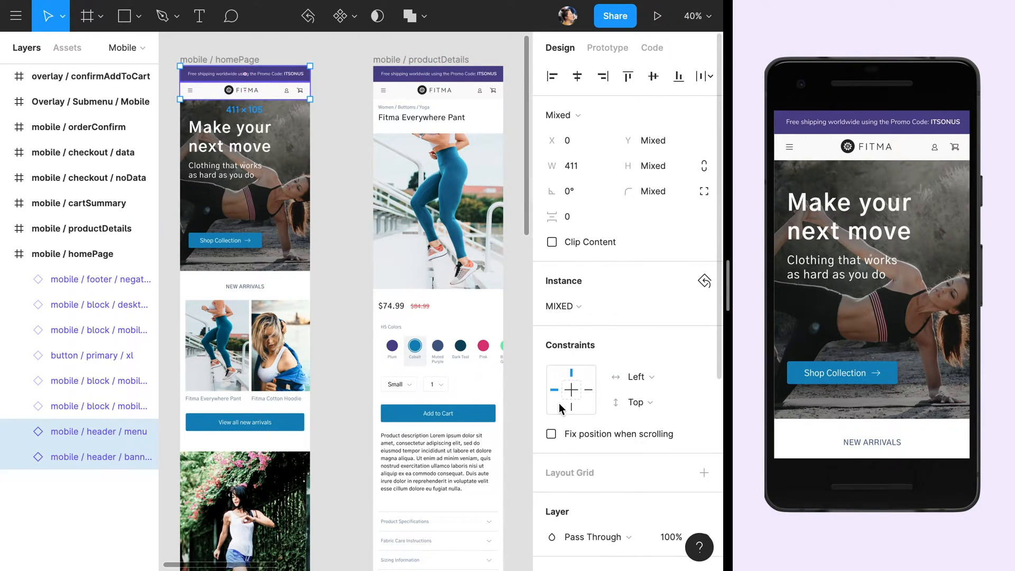
{"action": "left_click", "coordinate": [551, 433]}
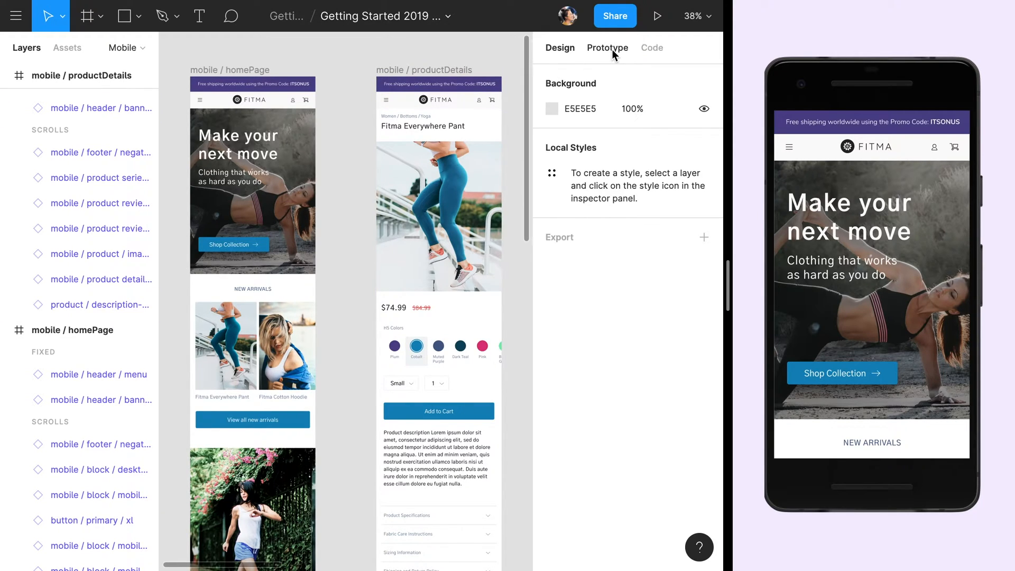
Switch to Prototype mode to edit the product card's interactions
{"action": "left_click", "coordinate": [606, 47]}
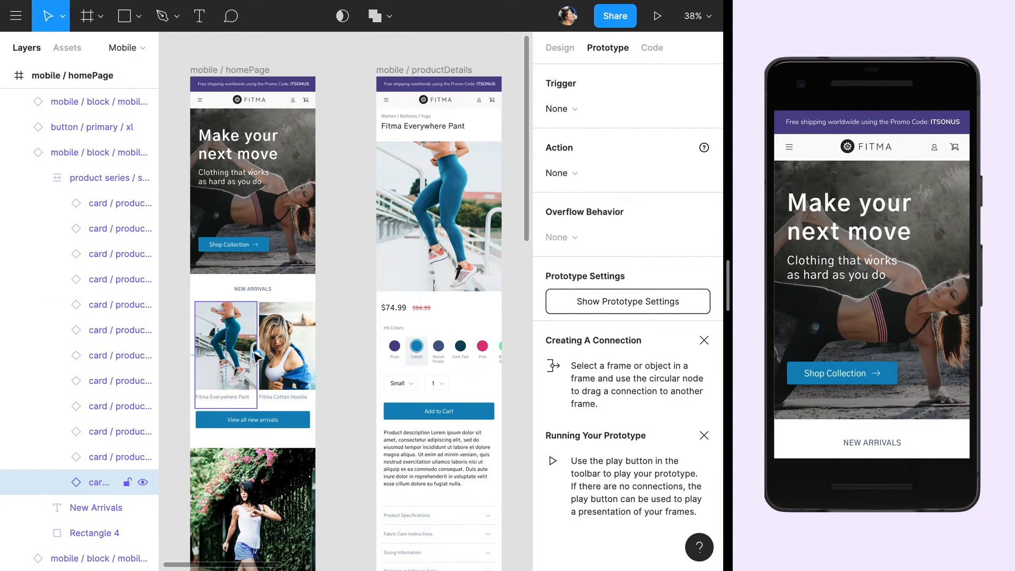
{"action": "mouse_move", "coordinate": [257, 361]}
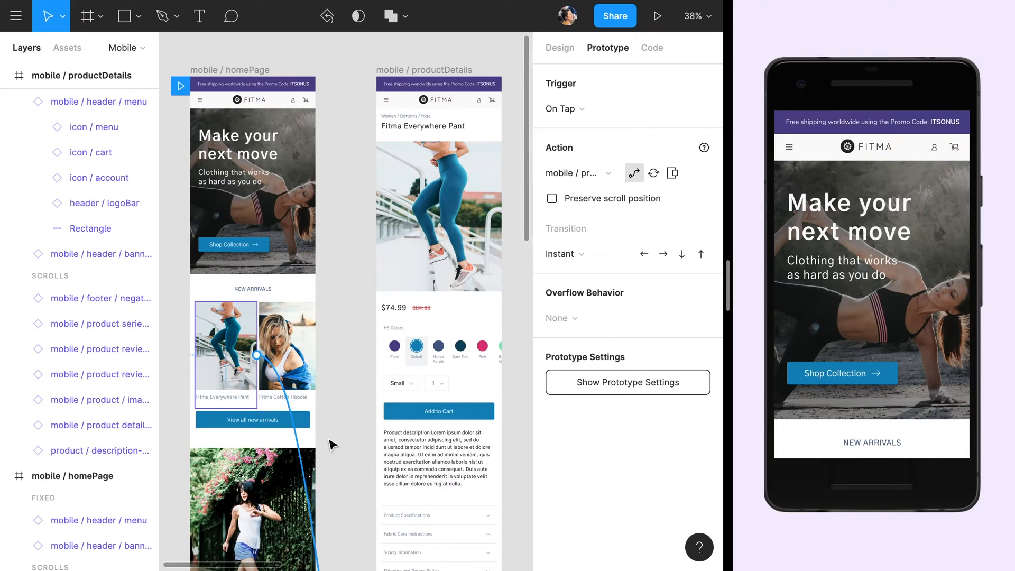
{"action": "mouse_move", "coordinate": [372, 428]}
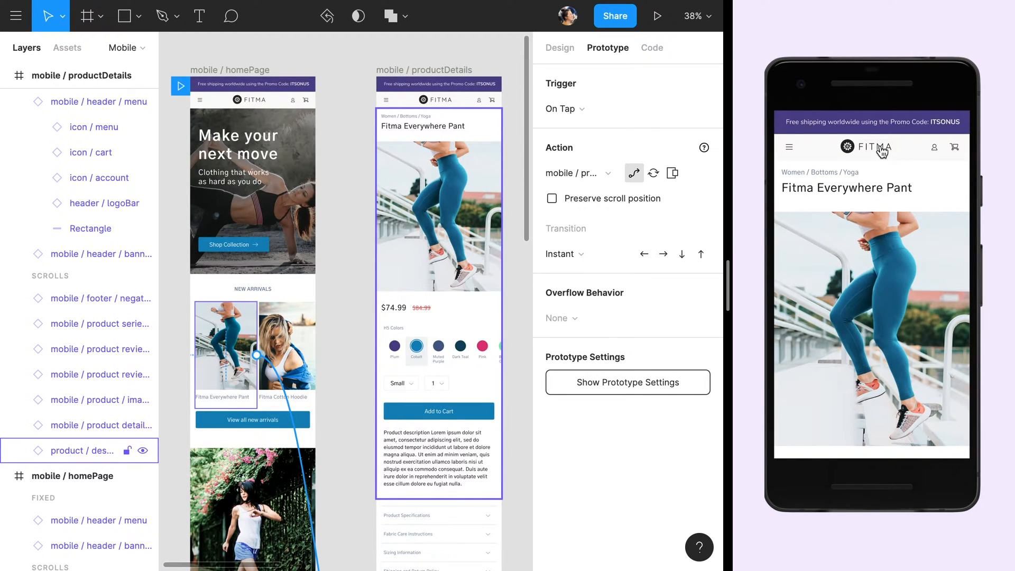
Return the preview to the home page and keep the card's On Tap trigger
{"action": "left_click", "coordinate": [880, 146]}
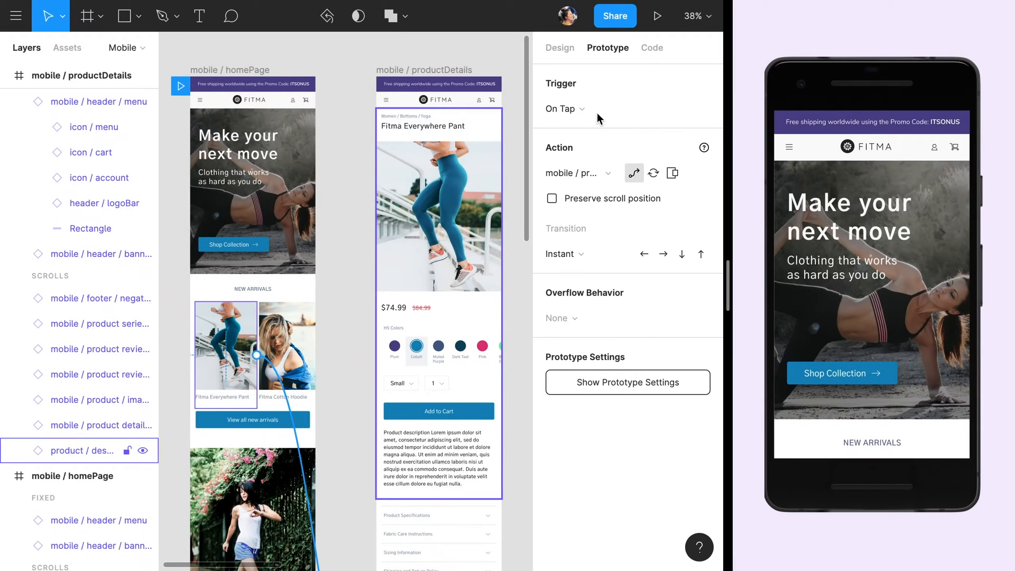
{"action": "left_click", "coordinate": [561, 107]}
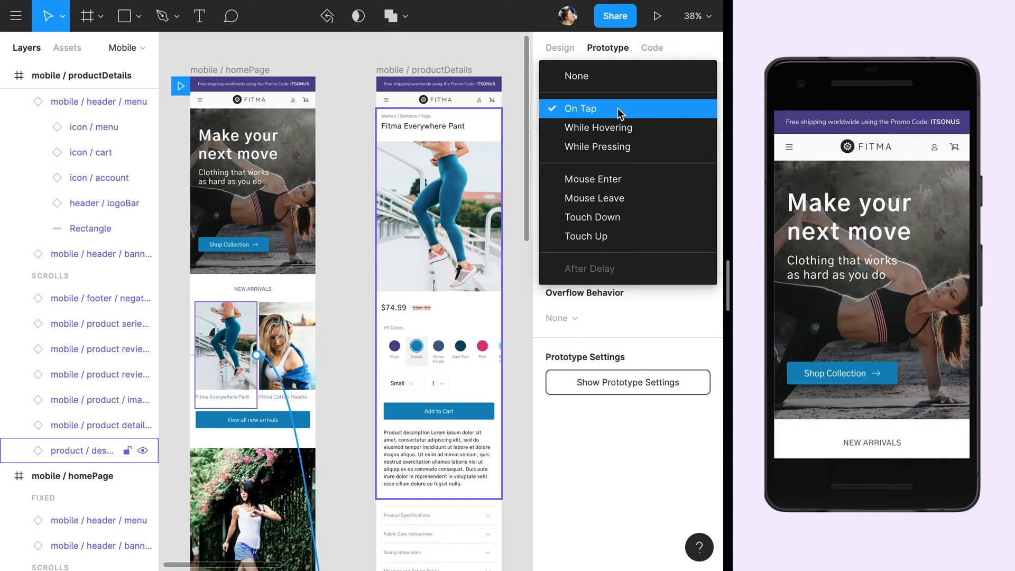
{"action": "mouse_move", "coordinate": [657, 110]}
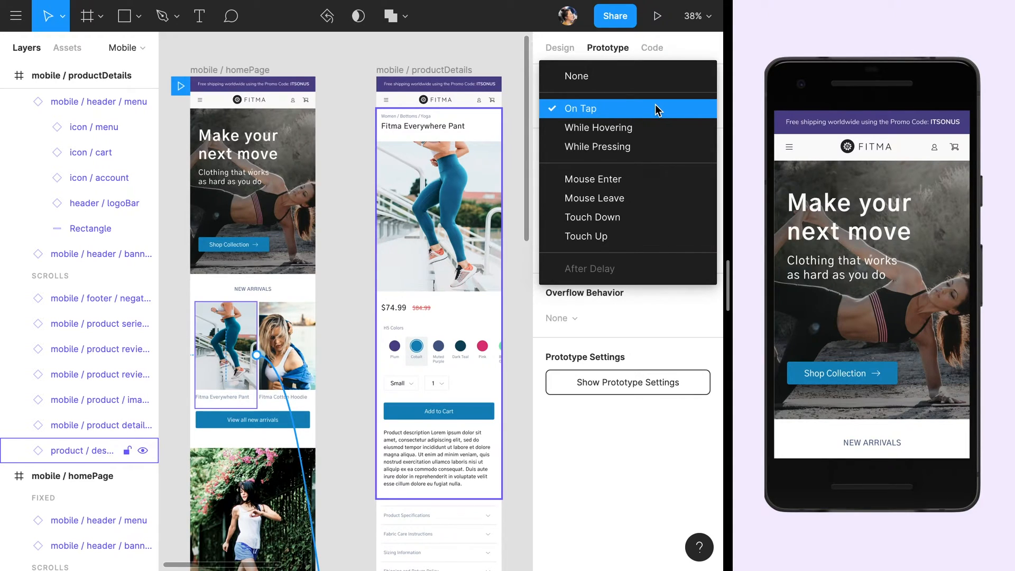
{"action": "left_click", "coordinate": [581, 107]}
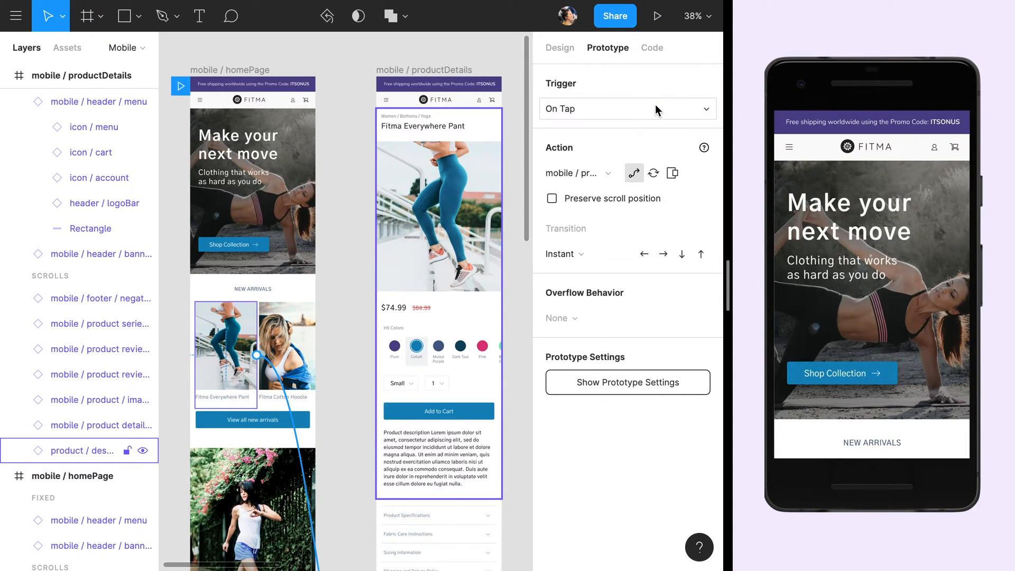
{"action": "mouse_move", "coordinate": [633, 172]}
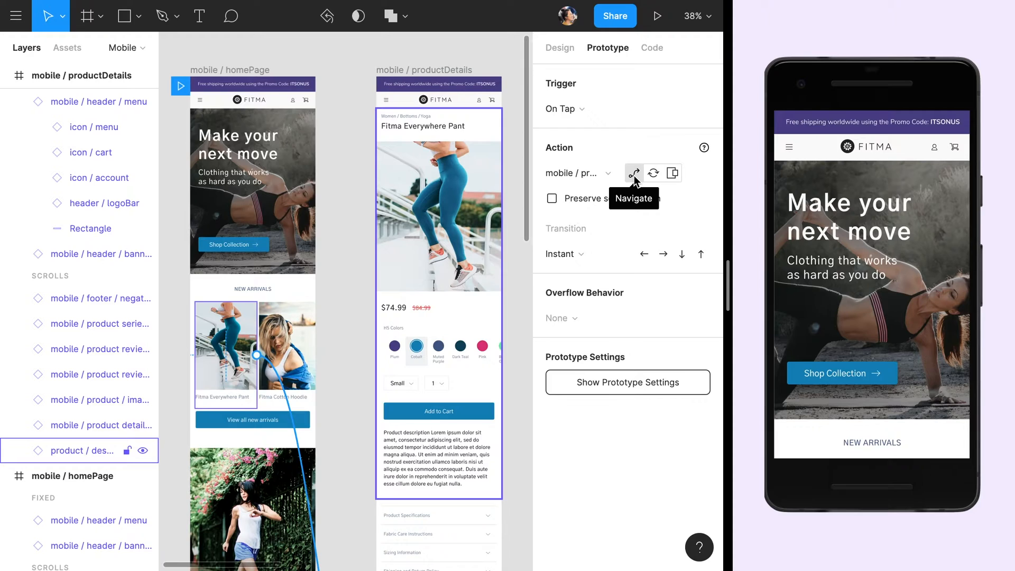
{"action": "mouse_move", "coordinate": [673, 172]}
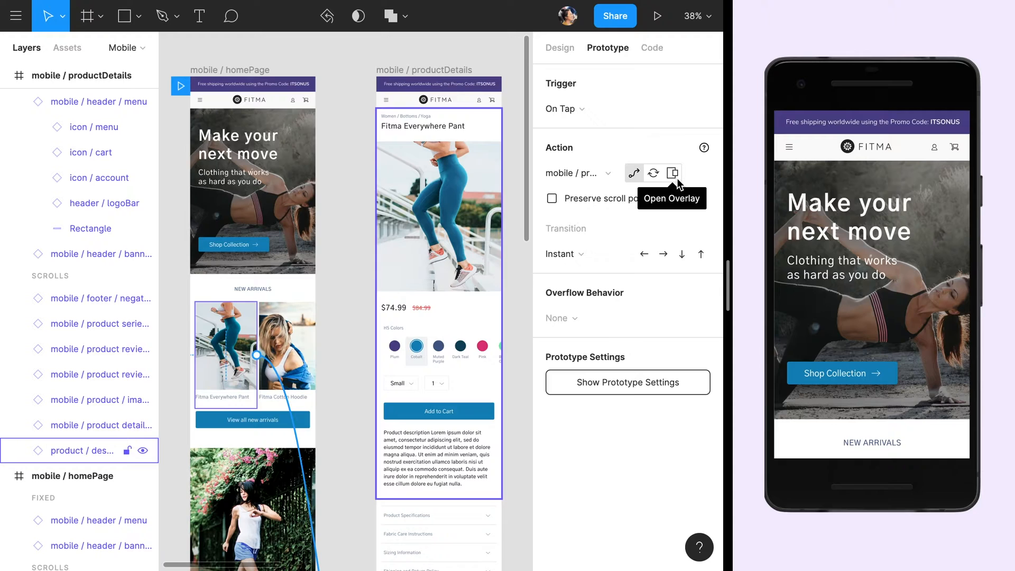
{"action": "mouse_move", "coordinate": [619, 240]}
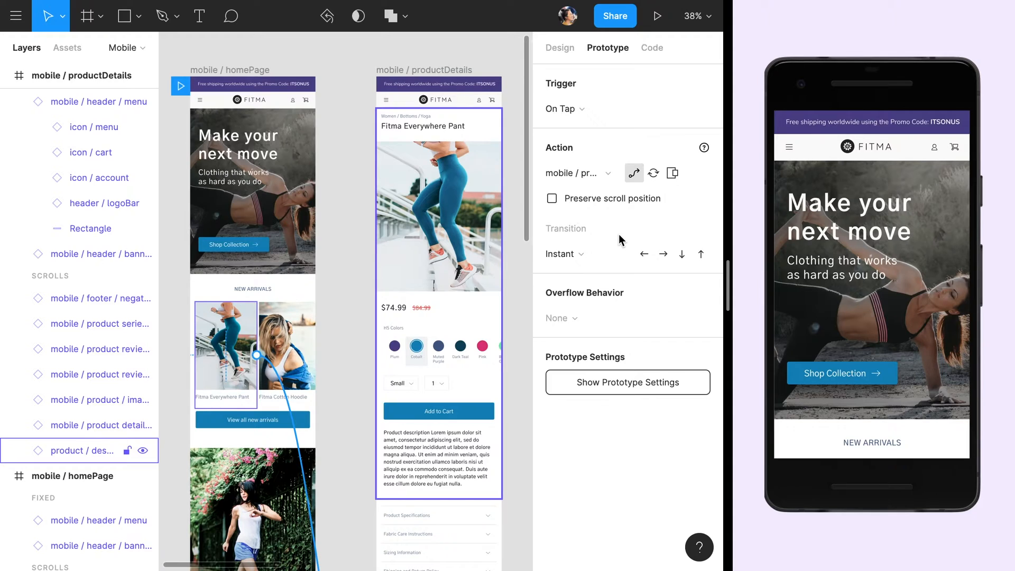
{"action": "mouse_move", "coordinate": [627, 243]}
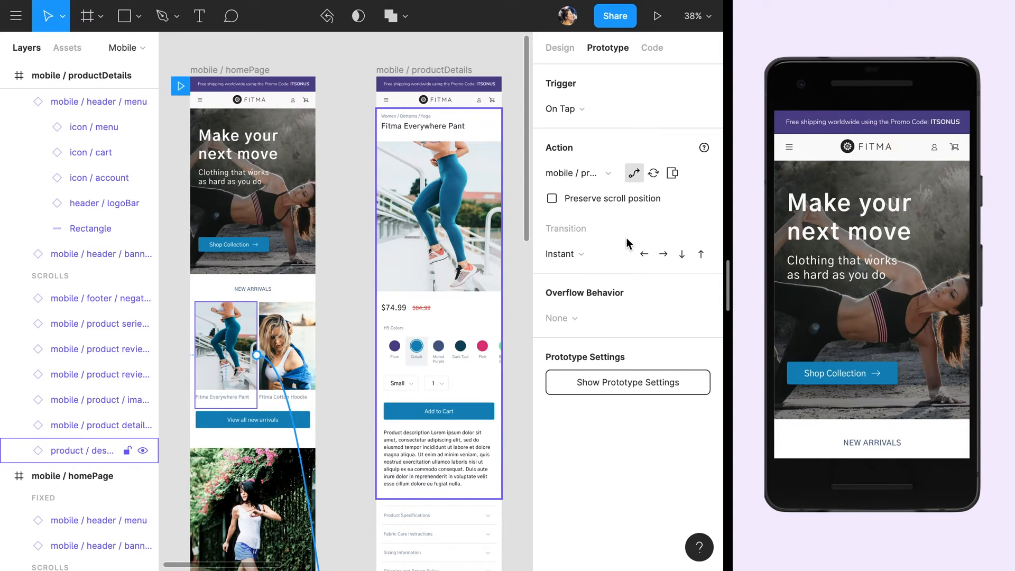
Choose a Move In transition for the card's navigation and preview the animation
{"action": "left_click", "coordinate": [562, 254]}
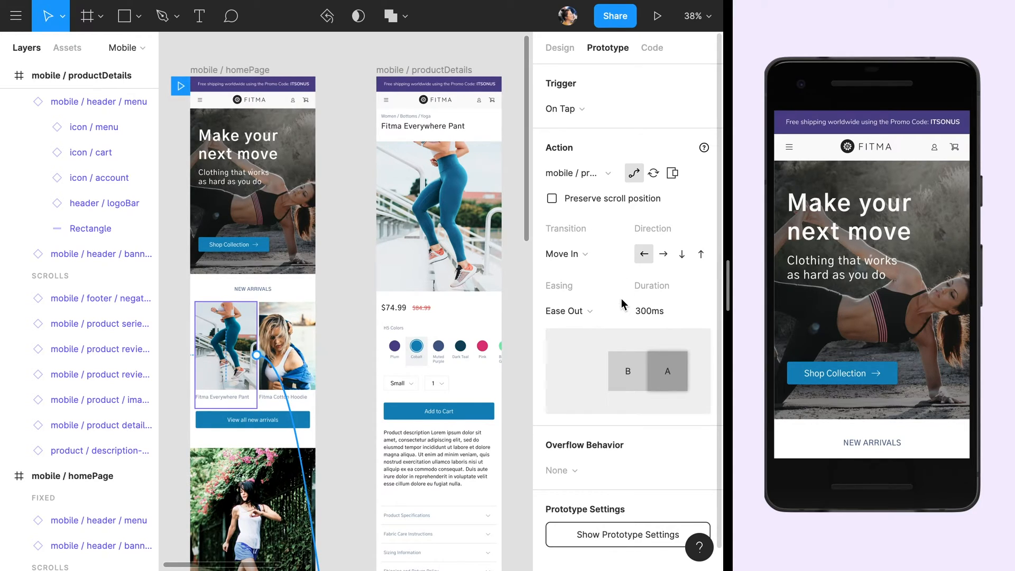
{"action": "left_click", "coordinate": [667, 371]}
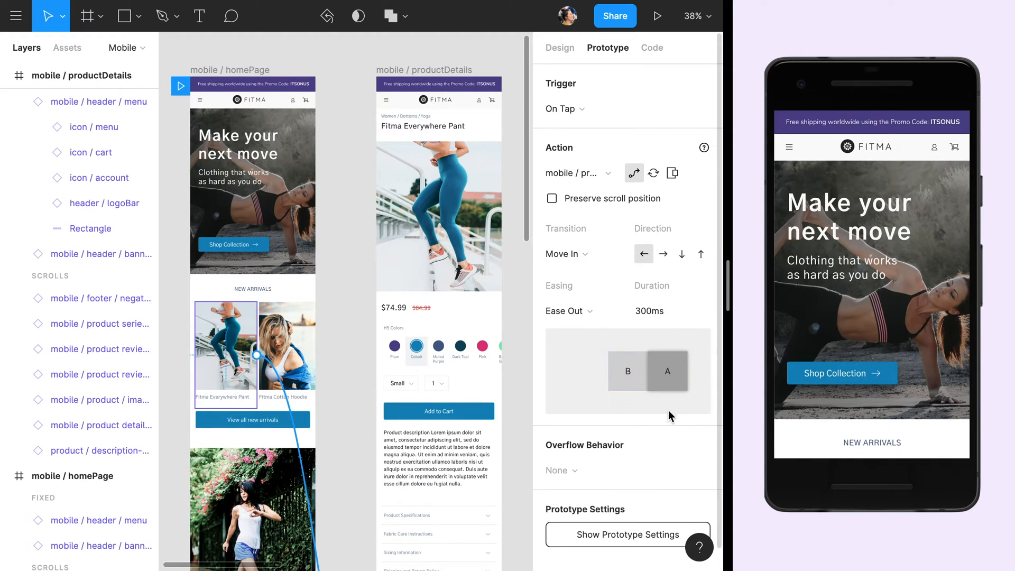
{"action": "mouse_move", "coordinate": [671, 450]}
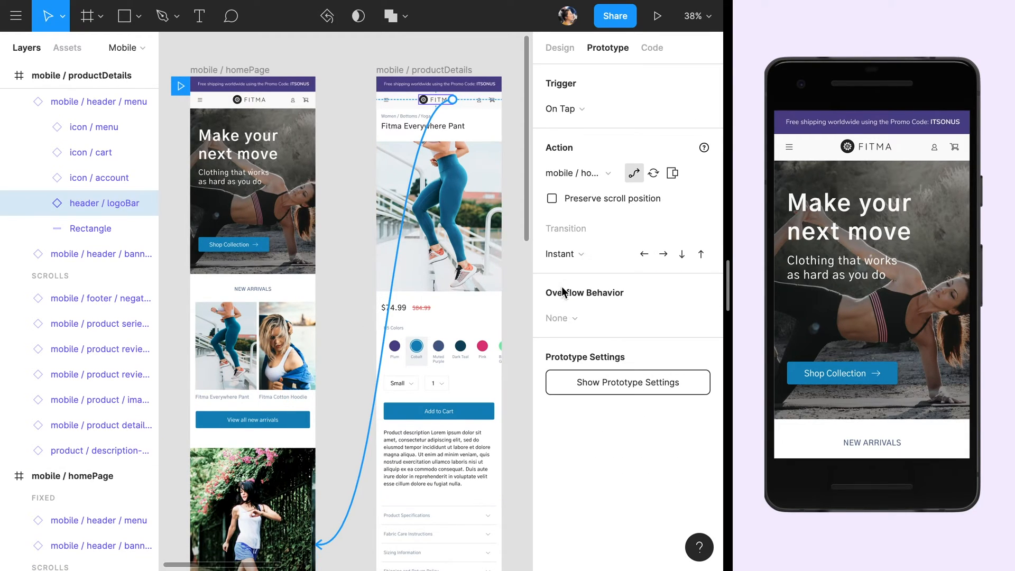
{"action": "mouse_move", "coordinate": [655, 301]}
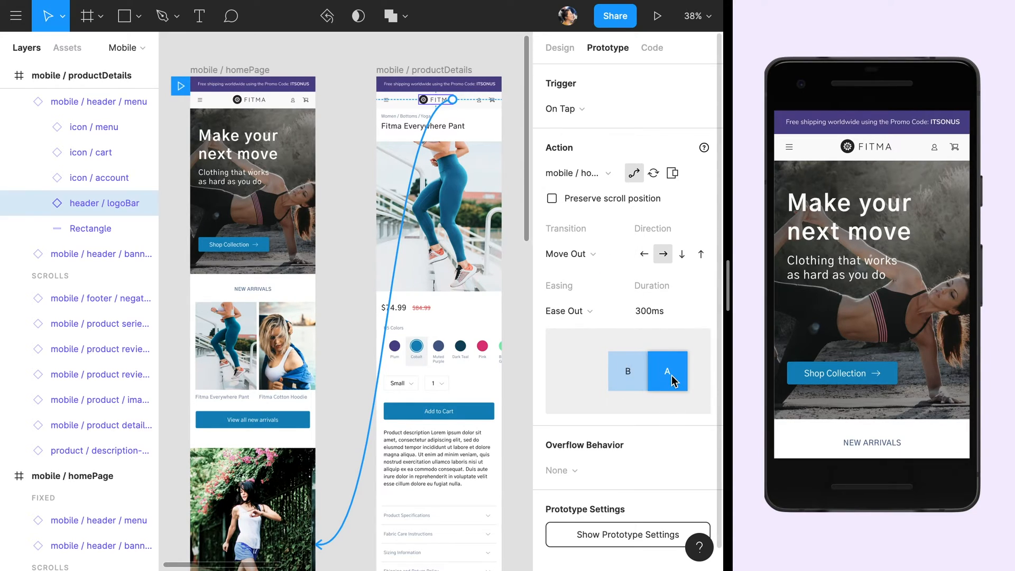
{"action": "mouse_move", "coordinate": [683, 386]}
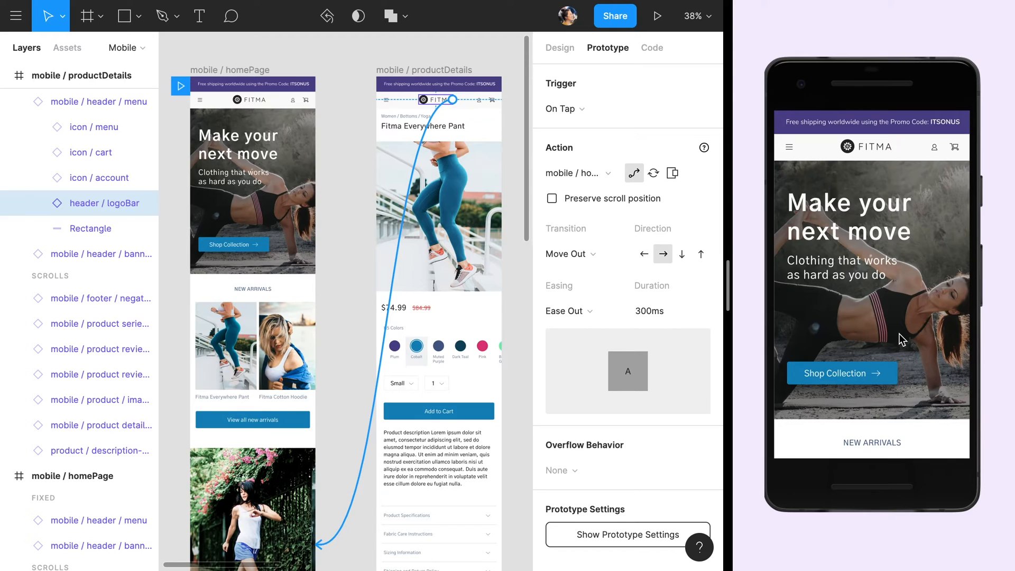
{"action": "scroll", "scroll_direction": "down", "scroll_amount": 3}
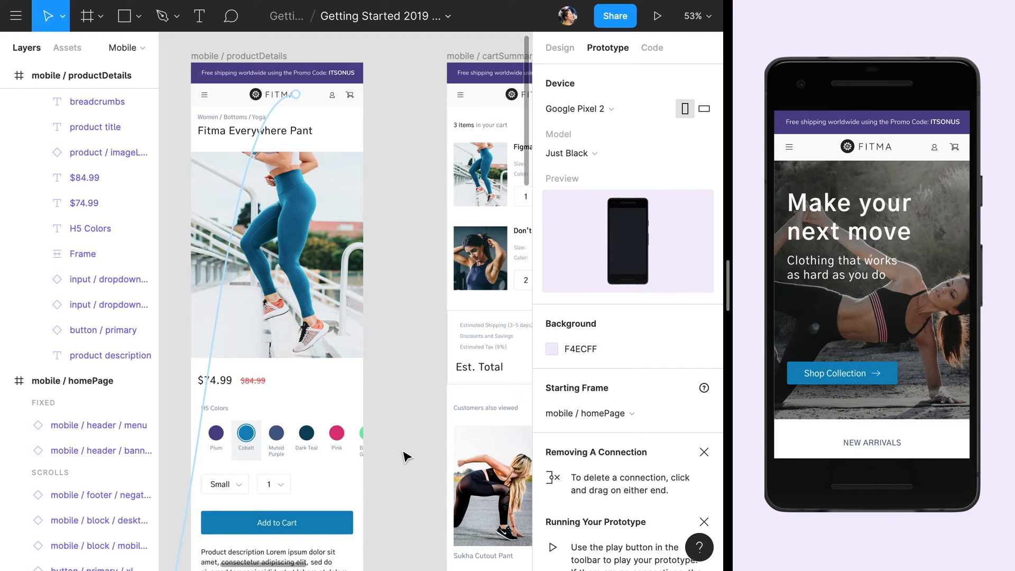
Connect the Add to Cart button to overlay / confirmAddToCart with an Open Overlay action
{"action": "left_click", "coordinate": [276, 522]}
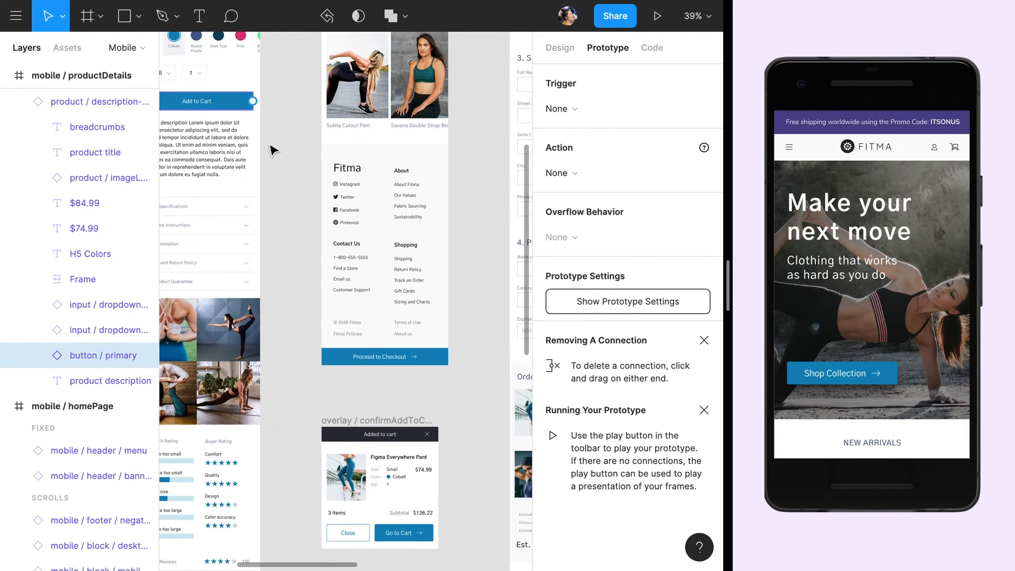
{"action": "left_click_drag", "start_coordinate": [258, 101], "coordinate": [380, 478]}
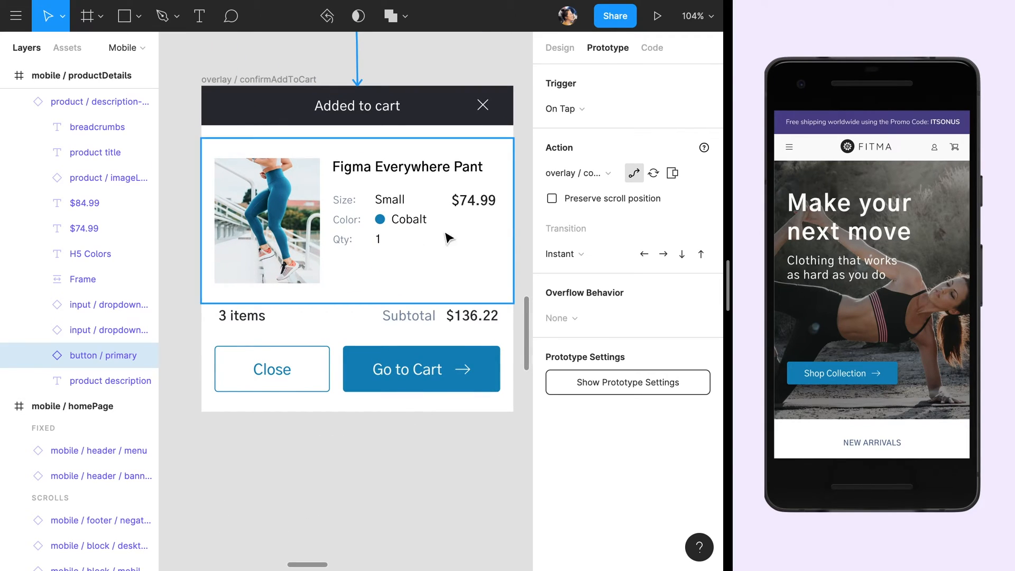
{"action": "mouse_move", "coordinate": [673, 172]}
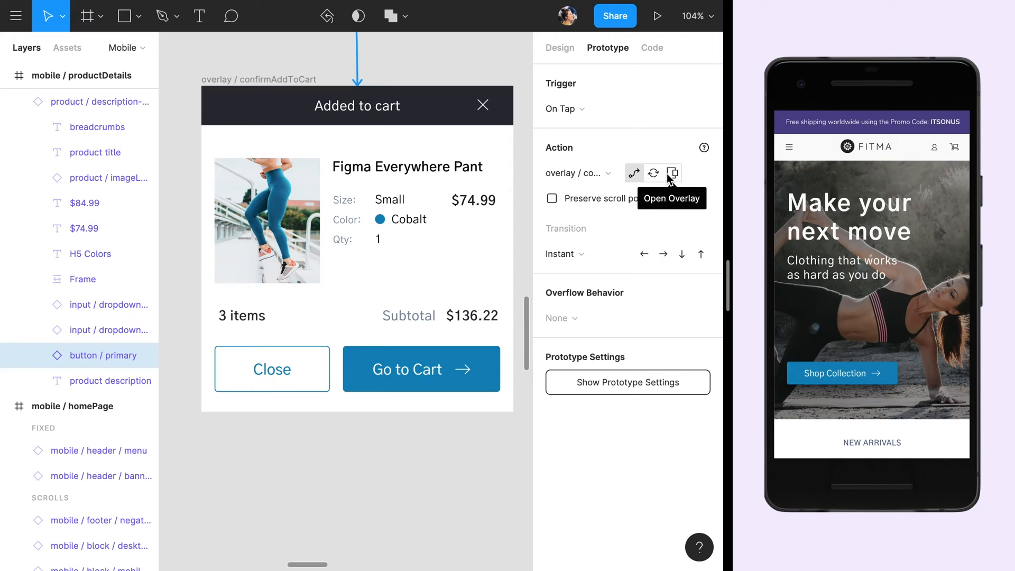
{"action": "left_click", "coordinate": [672, 173]}
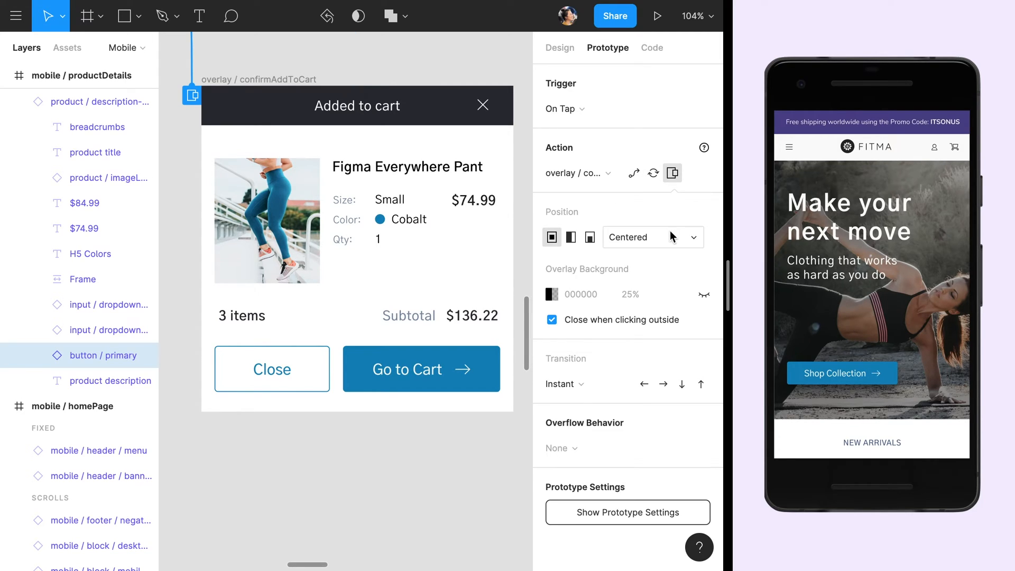
Keep the overlay position Centered and set its background opacity to 50%
{"action": "left_click", "coordinate": [652, 235]}
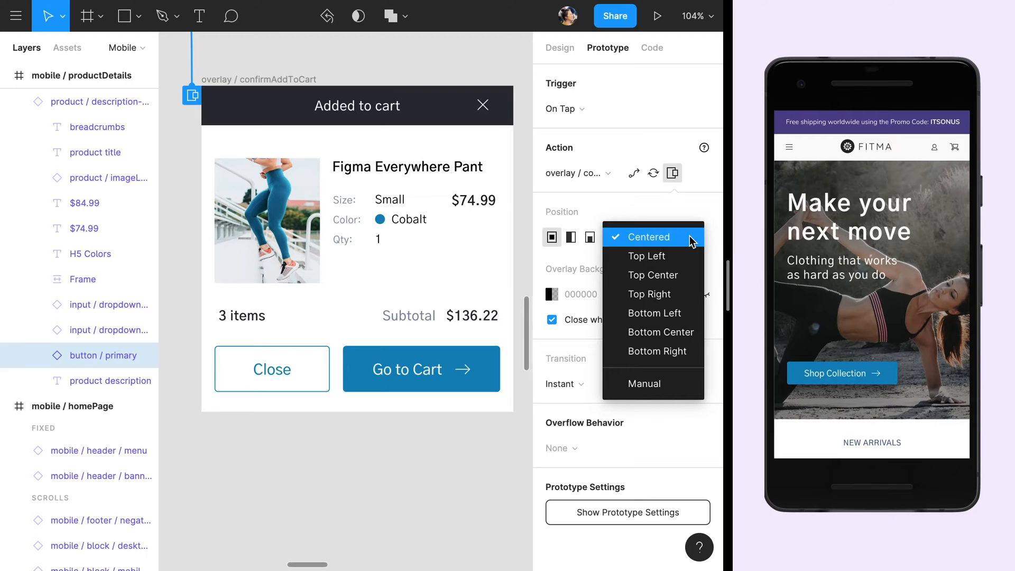
{"action": "left_click", "coordinate": [649, 236]}
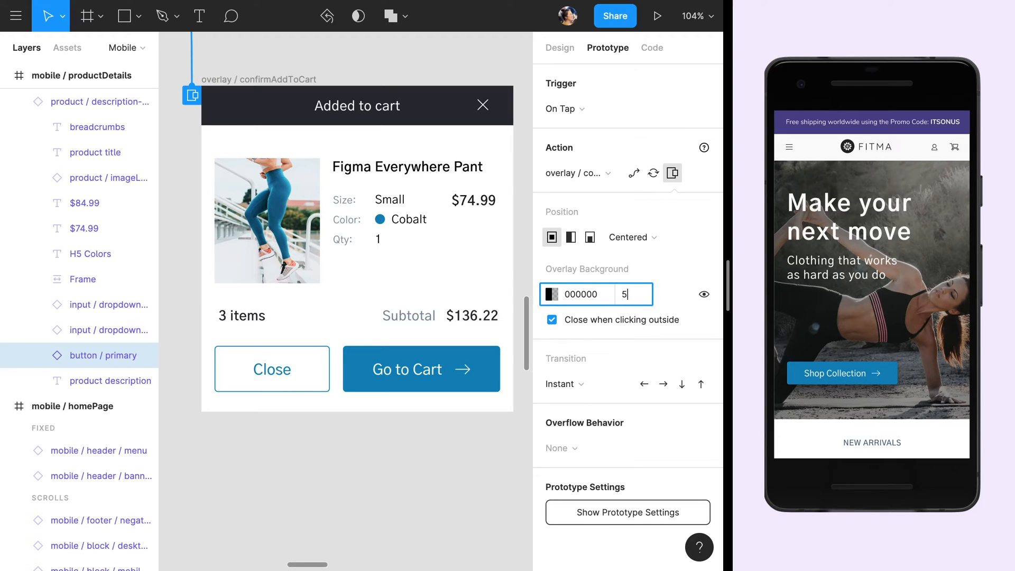
{"action": "type", "text": "50%"}
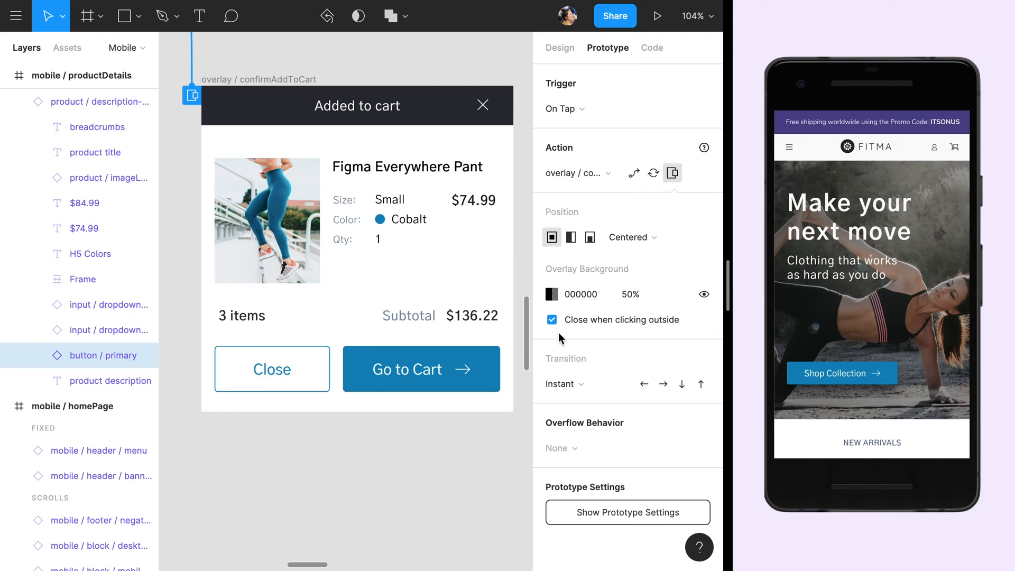
{"action": "mouse_move", "coordinate": [523, 296]}
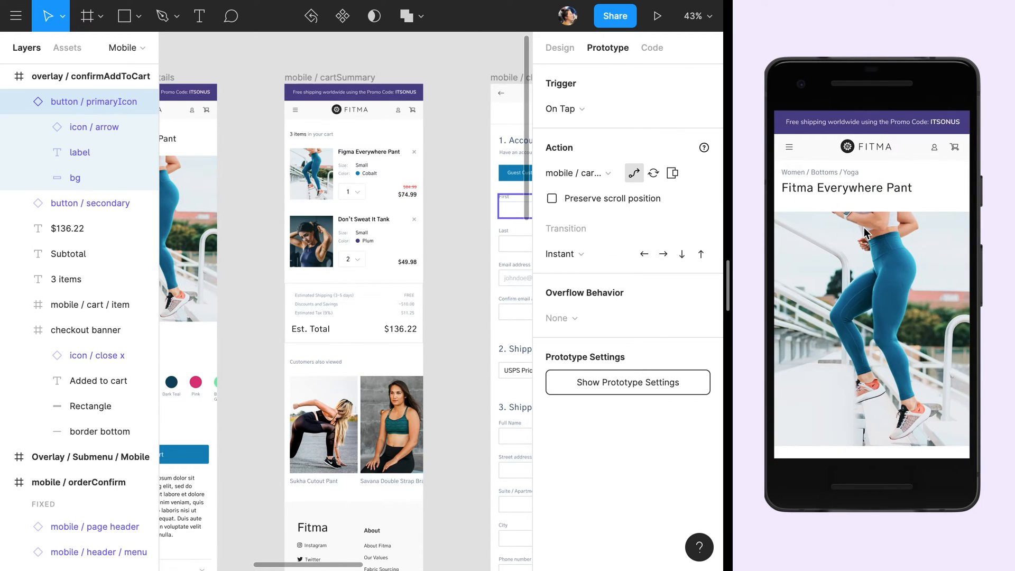
Scroll down to the overlay's Go to Cart button connection
{"action": "scroll", "scroll_direction": "down", "scroll_amount": 3}
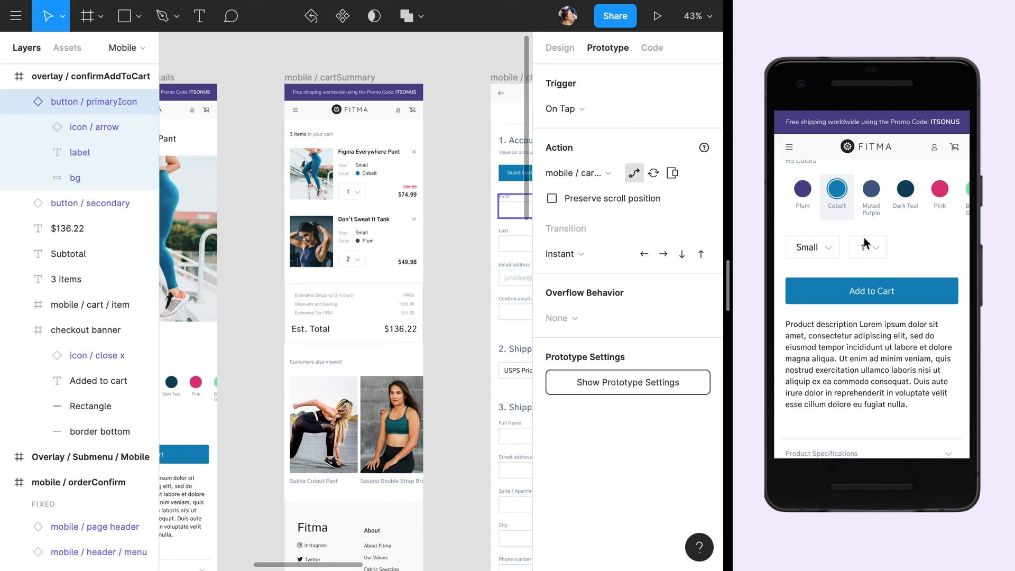
In preview, add the pant, dismiss the overlay, go to the cart summary and scroll it
{"action": "left_click", "coordinate": [870, 290]}
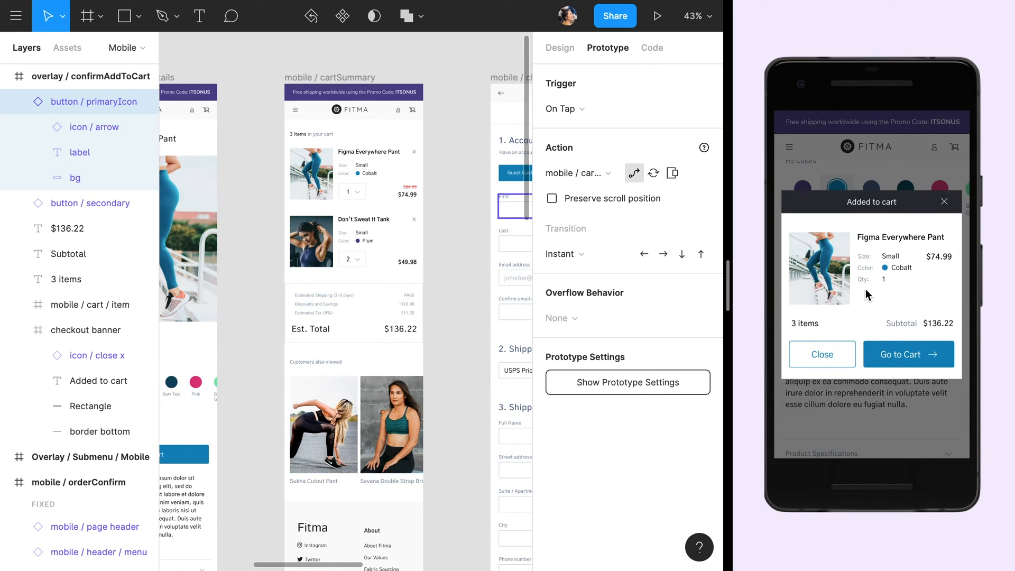
{"action": "mouse_move", "coordinate": [868, 268]}
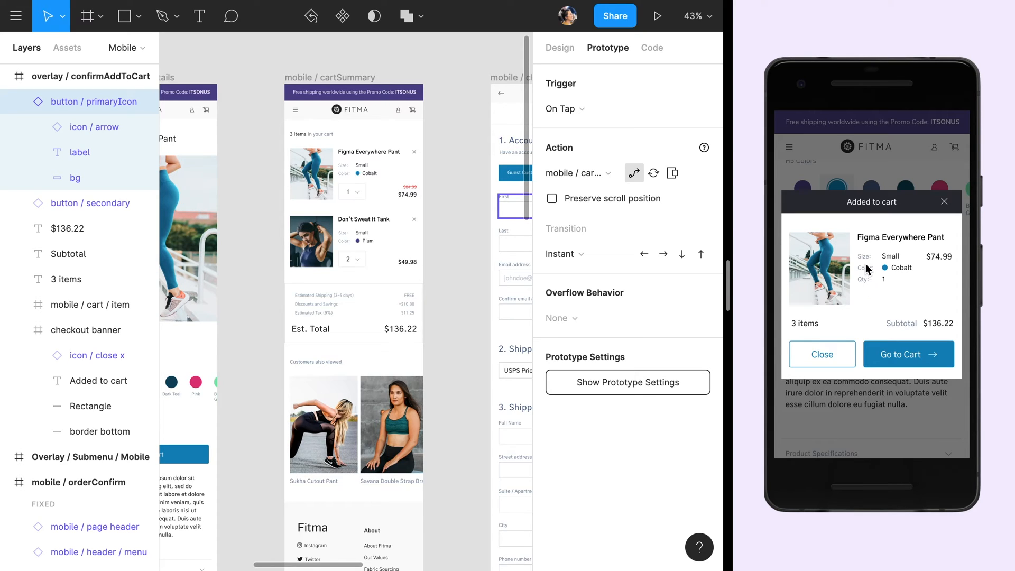
{"action": "left_click", "coordinate": [822, 354]}
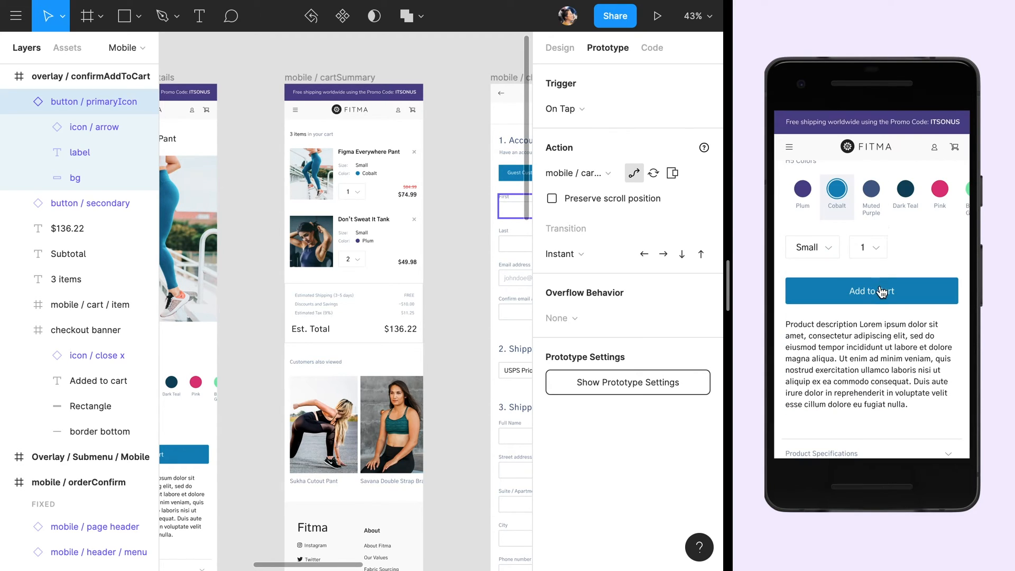
{"action": "left_click", "coordinate": [870, 290]}
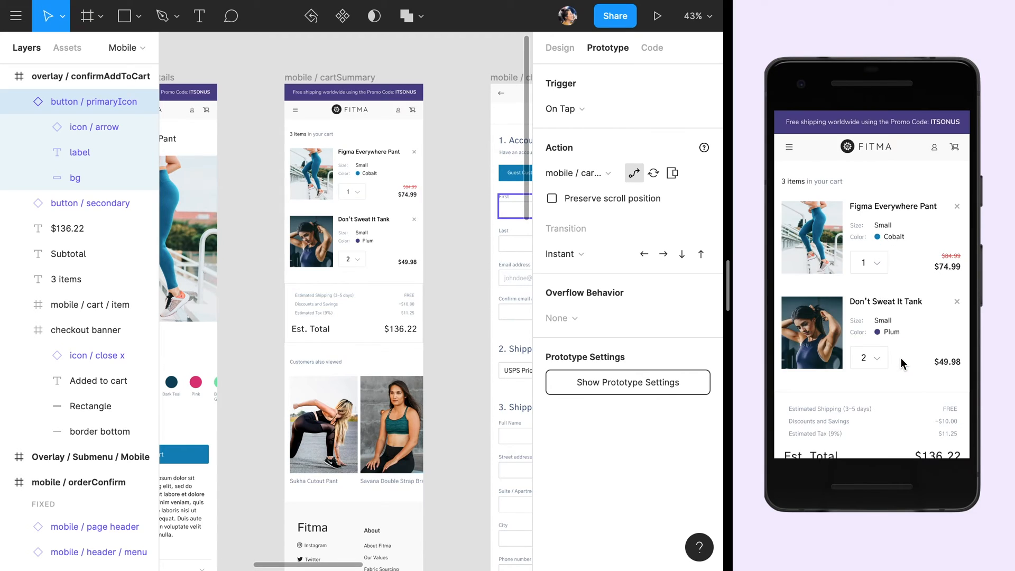
{"action": "scroll", "scroll_direction": "down", "scroll_amount": 3}
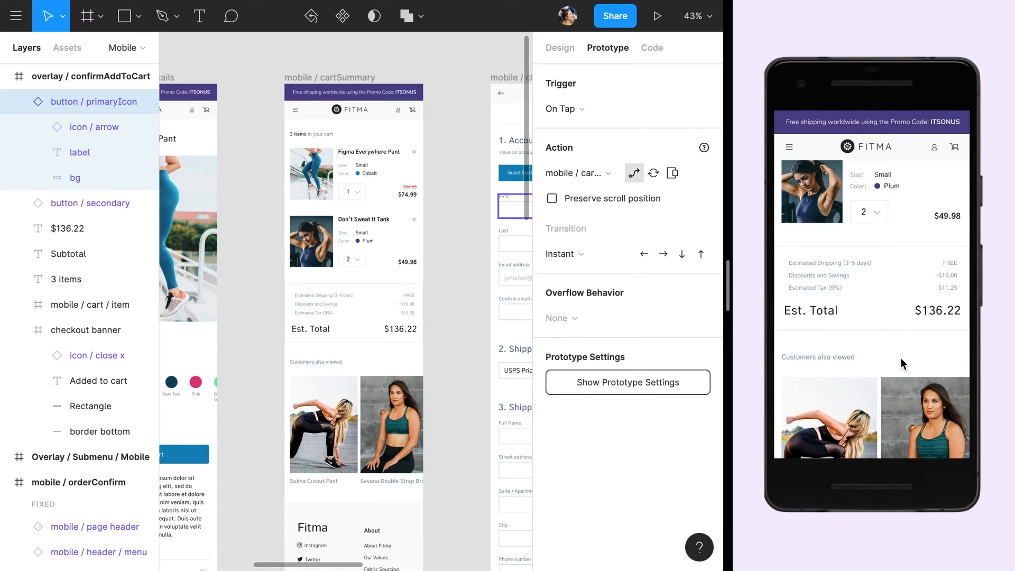
{"action": "scroll", "scroll_direction": "down", "scroll_amount": 3}
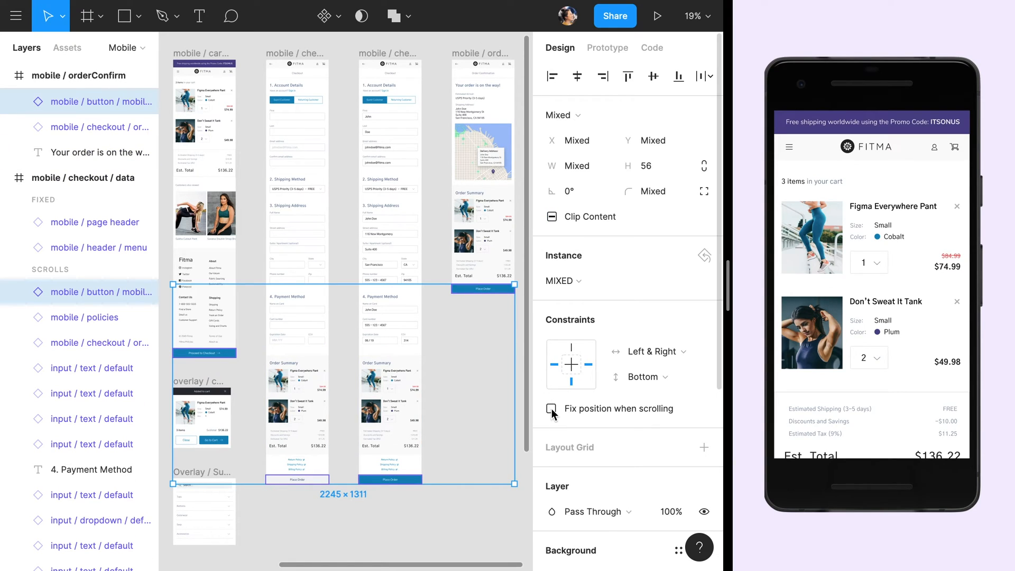
Enable Fix position when scrolling for the bottom action buttons of the cart, checkout and confirmation screens
{"action": "left_click", "coordinate": [550, 408]}
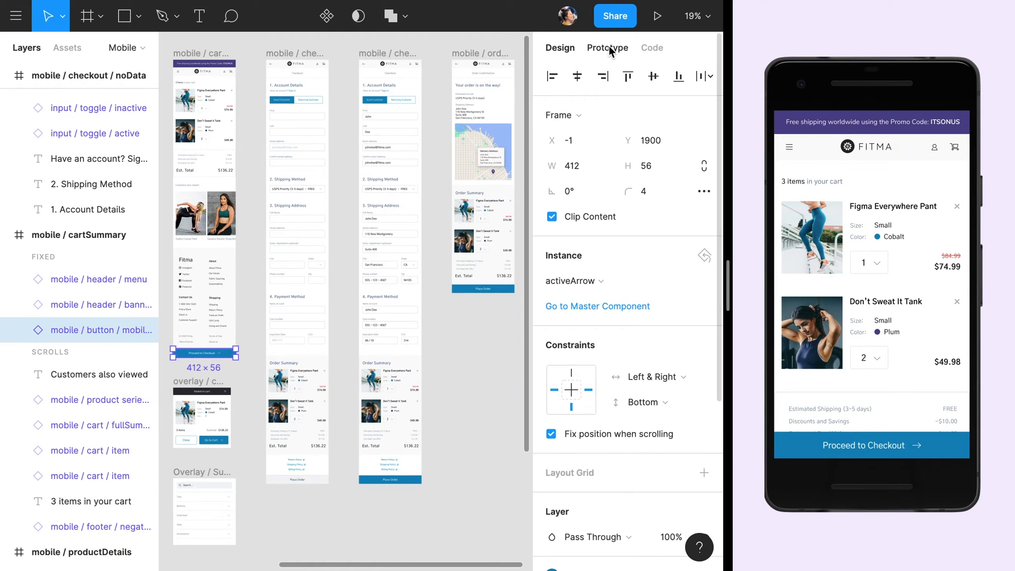
{"action": "left_click", "coordinate": [607, 48]}
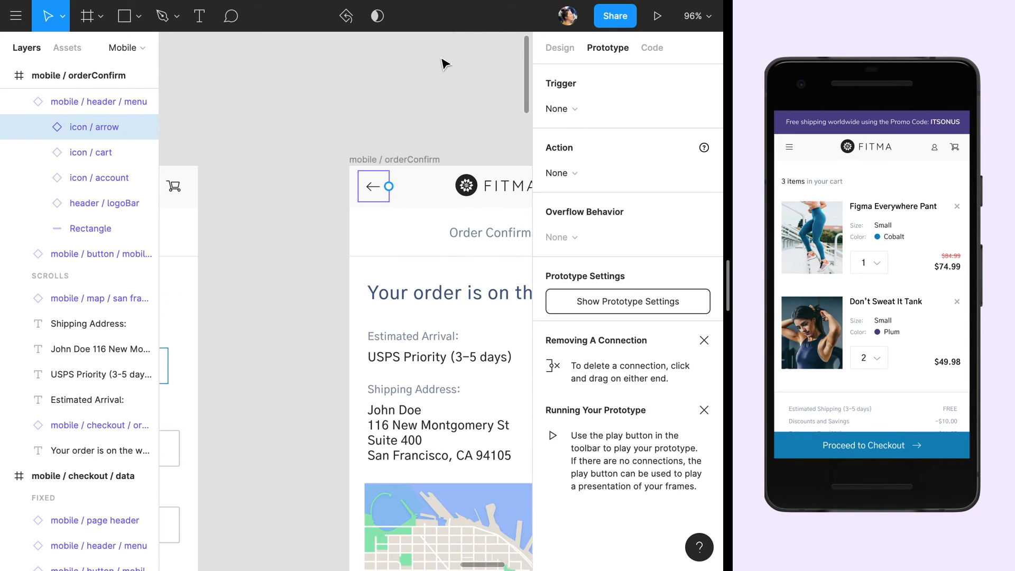
Present the Fitma prototype full screen from the store's home page
{"action": "left_click", "coordinate": [560, 172]}
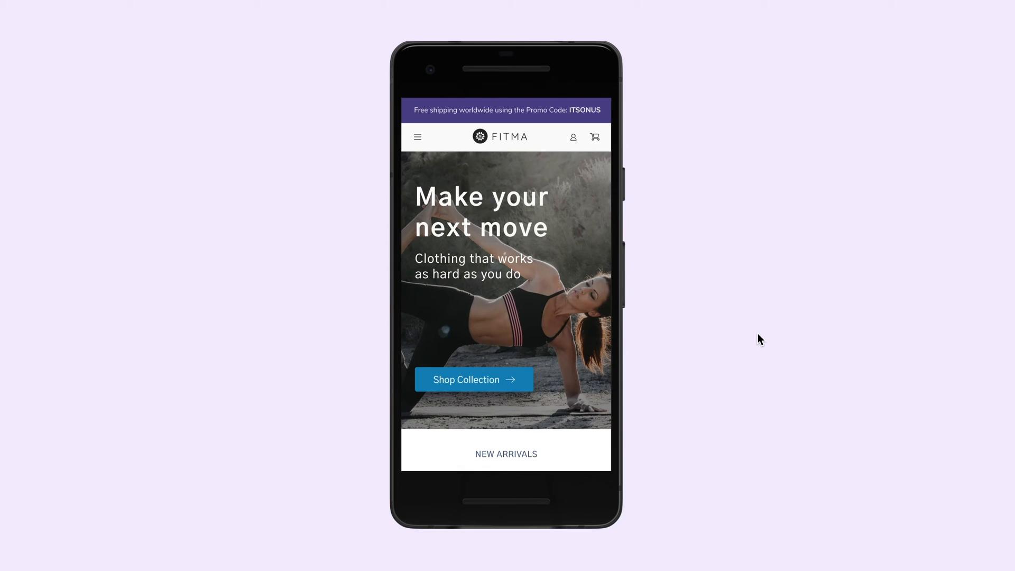
Toggle the store menu, browse down the home page and reach Add to Cart on the Fitma Everywhere Pant page
{"action": "left_click", "coordinate": [418, 136]}
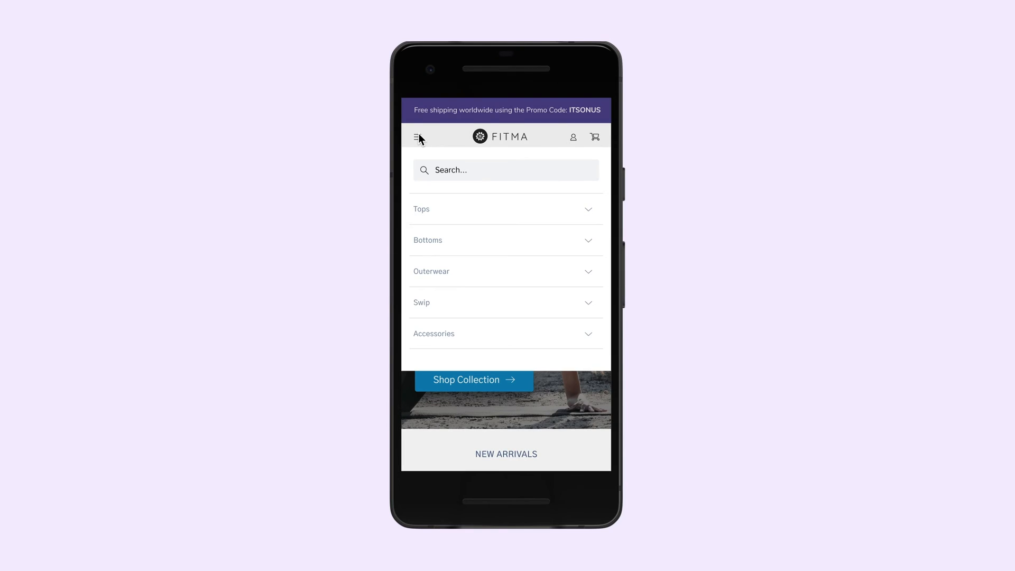
{"action": "left_click", "coordinate": [418, 136]}
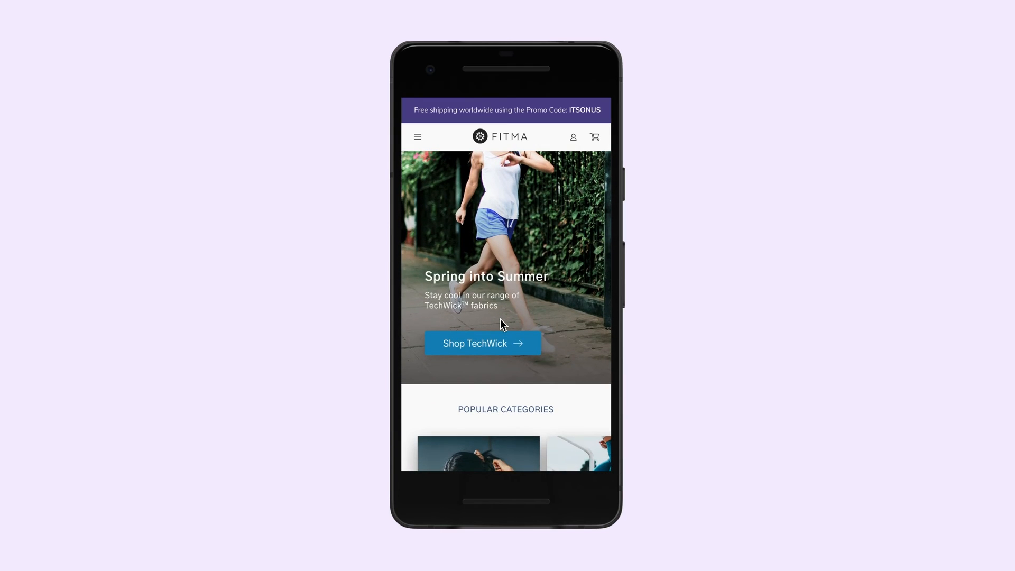
{"action": "scroll", "scroll_direction": "down", "scroll_amount": 3}
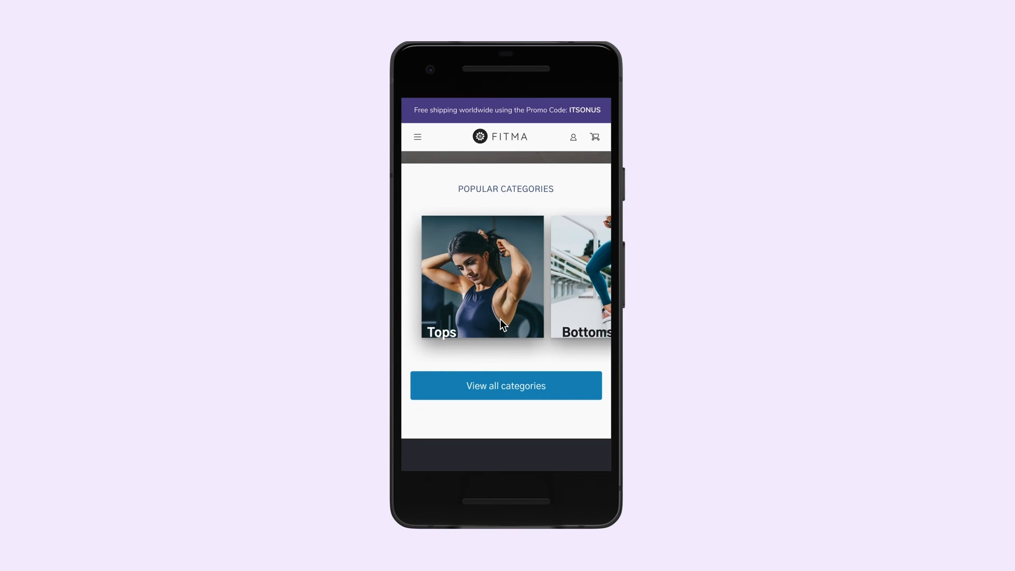
{"action": "scroll", "scroll_direction": "down", "scroll_amount": 3}
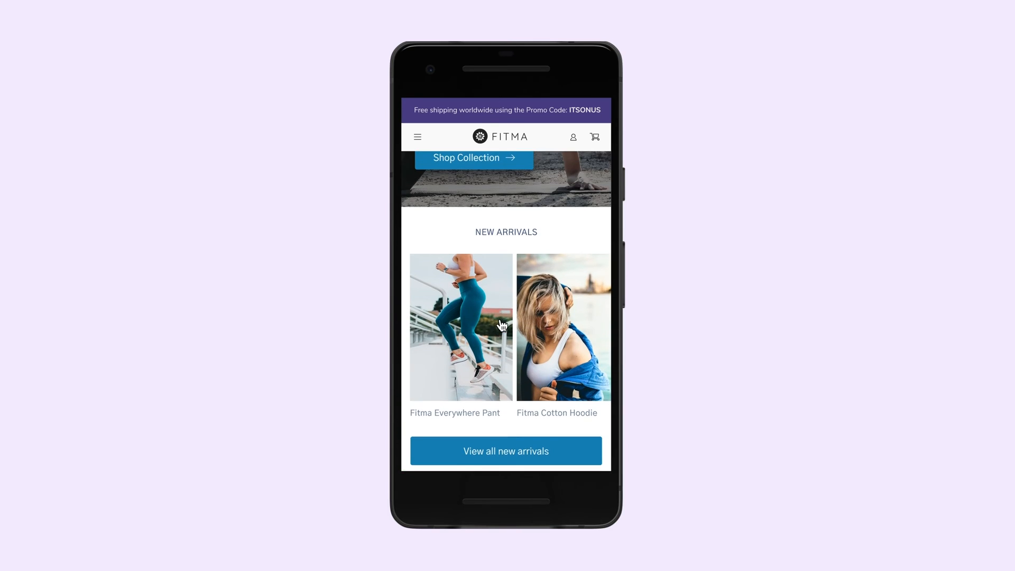
{"action": "left_click", "coordinate": [461, 327]}
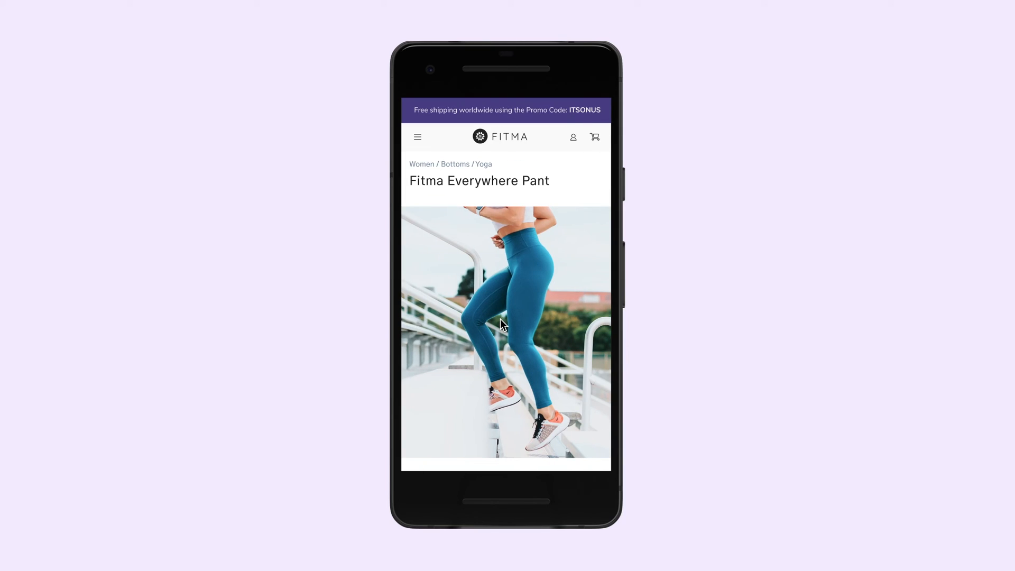
{"action": "scroll", "scroll_direction": "down", "scroll_amount": 3}
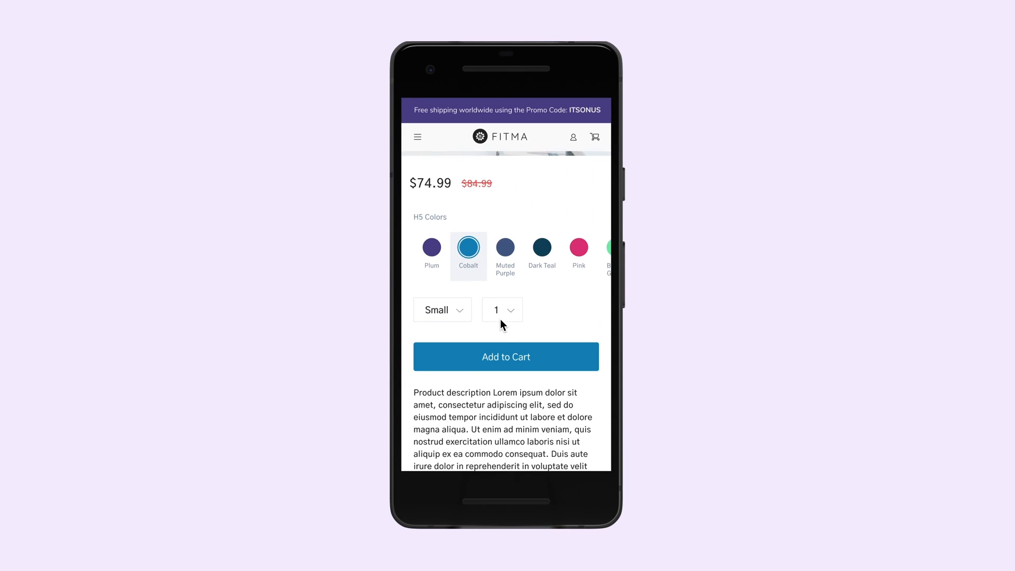
Add the pant to cart, proceed through cart, checkout and Place Order, then return home via the FITMA logo
{"action": "left_click", "coordinate": [506, 356]}
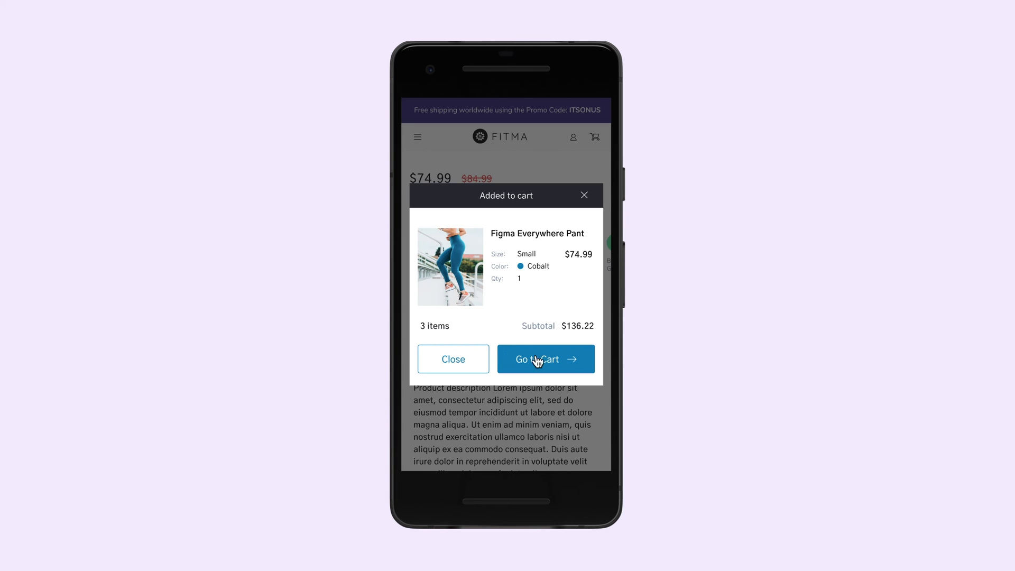
{"action": "left_click", "coordinate": [546, 359]}
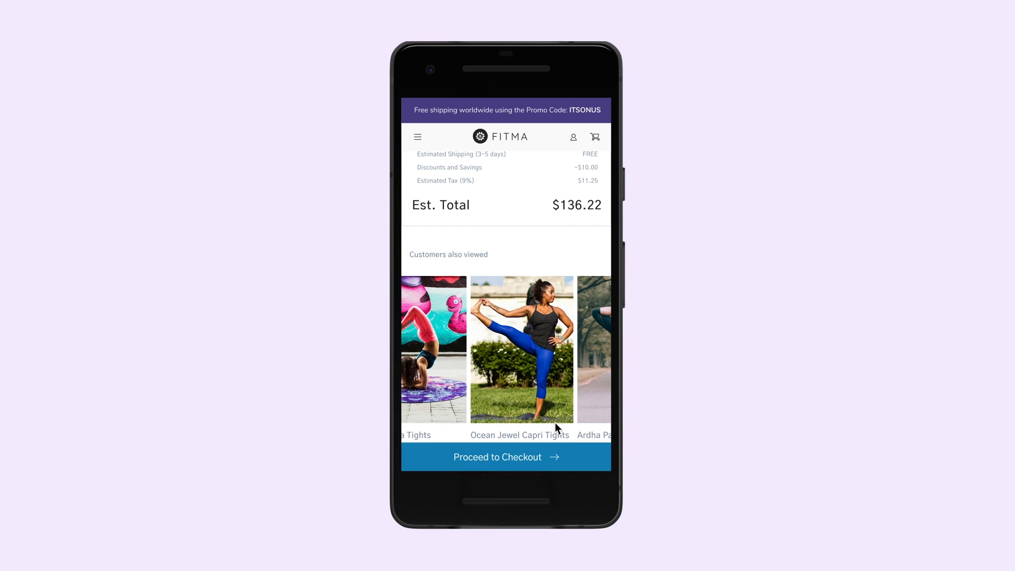
{"action": "left_click", "coordinate": [505, 457]}
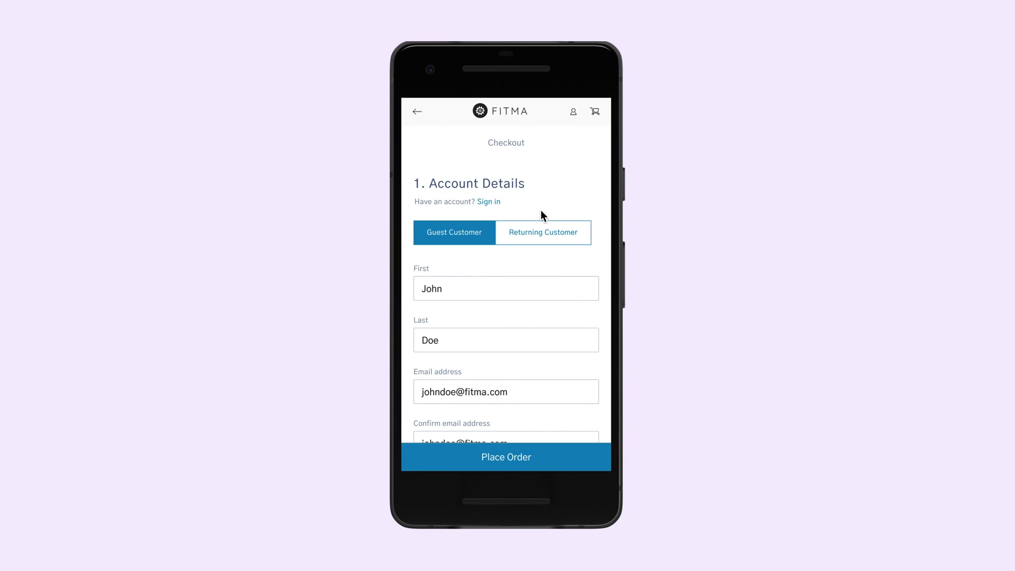
{"action": "left_click", "coordinate": [505, 457]}
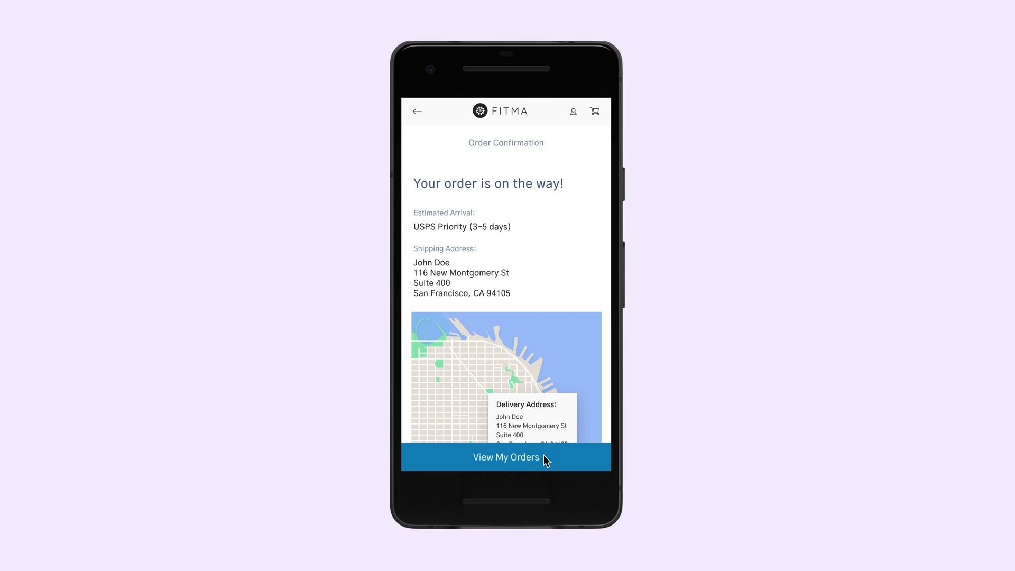
{"action": "scroll", "scroll_direction": "down", "scroll_amount": 3}
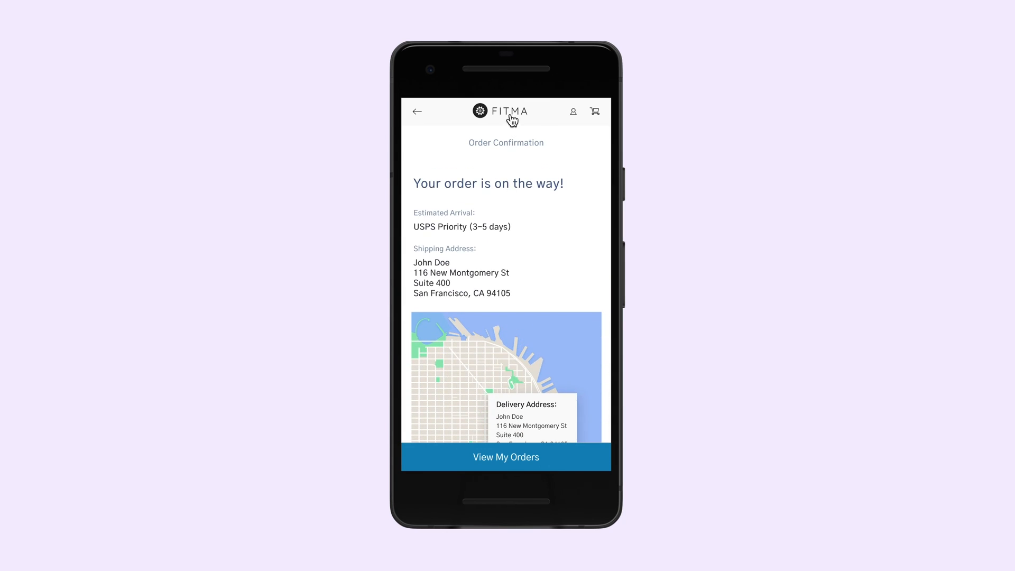
{"action": "left_click", "coordinate": [499, 111]}
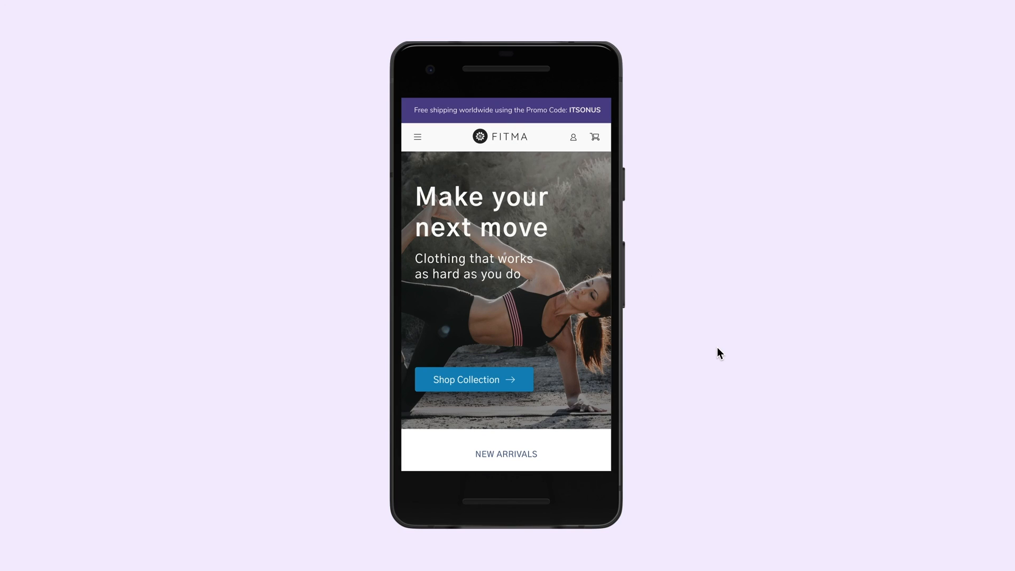